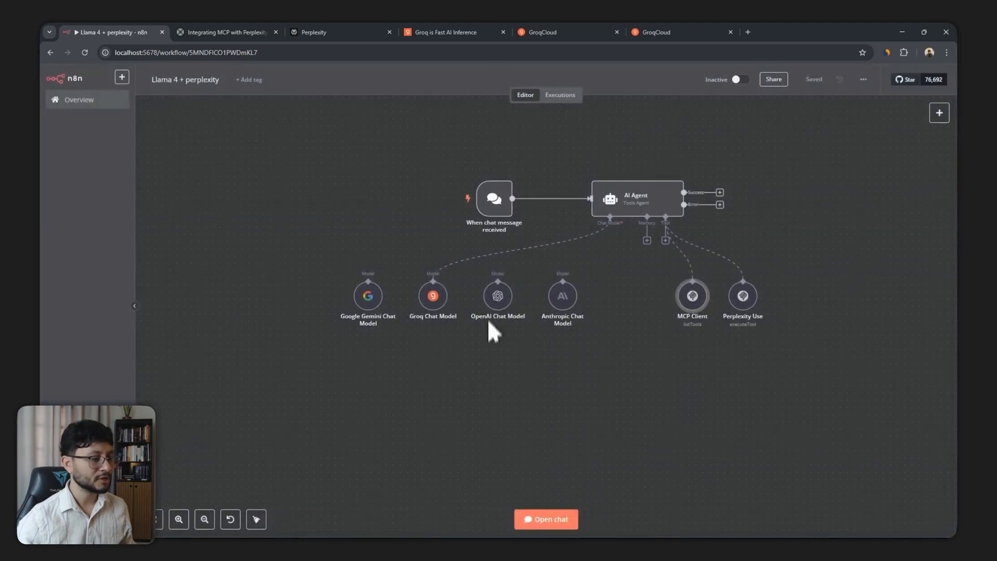
# Send the past-week AI news query in chat and review the agent's list of LLM advancements.
pyautogui.click(545, 520)
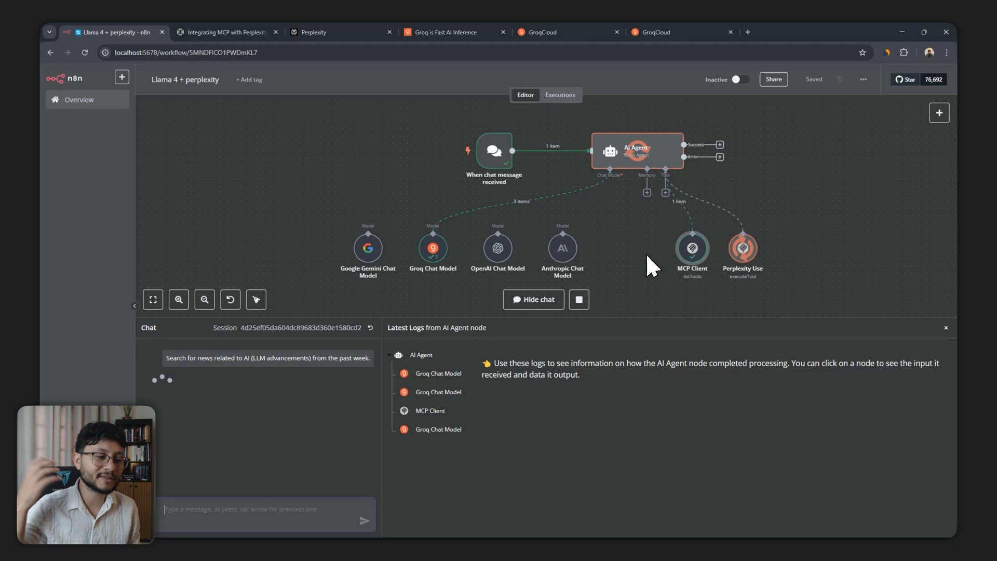
pyautogui.moveTo(638, 236)
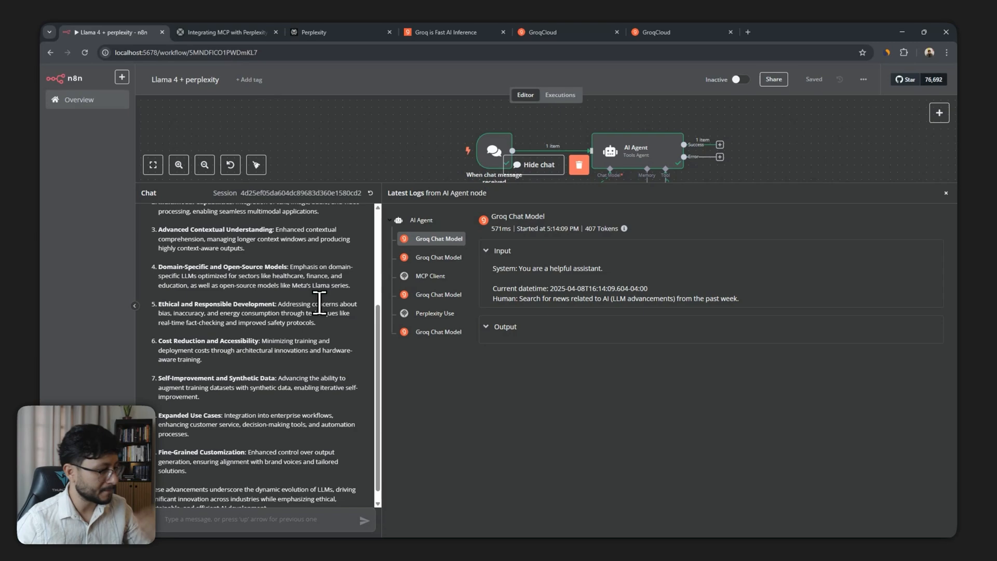
pyautogui.scroll(-3)
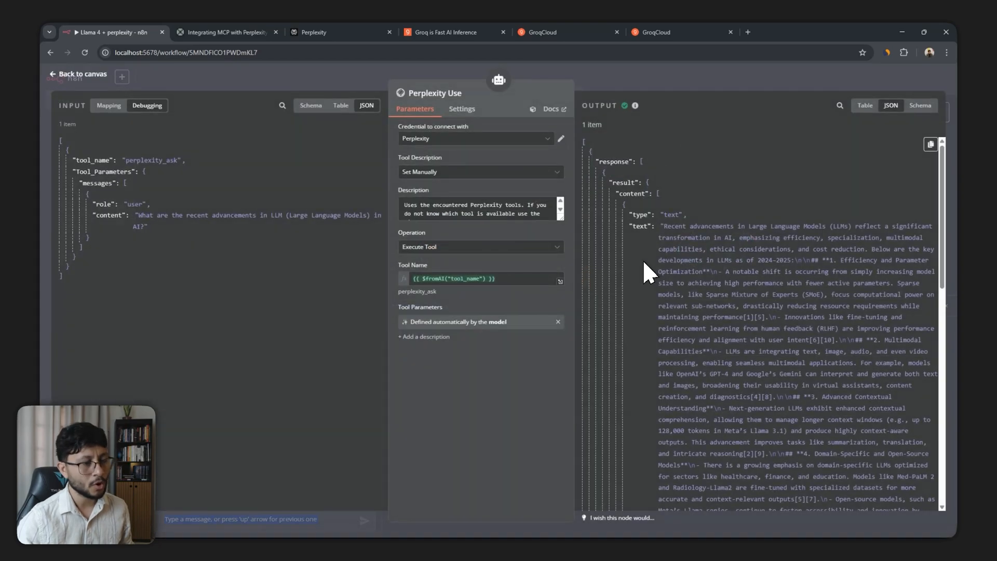
pyautogui.moveTo(96, 84)
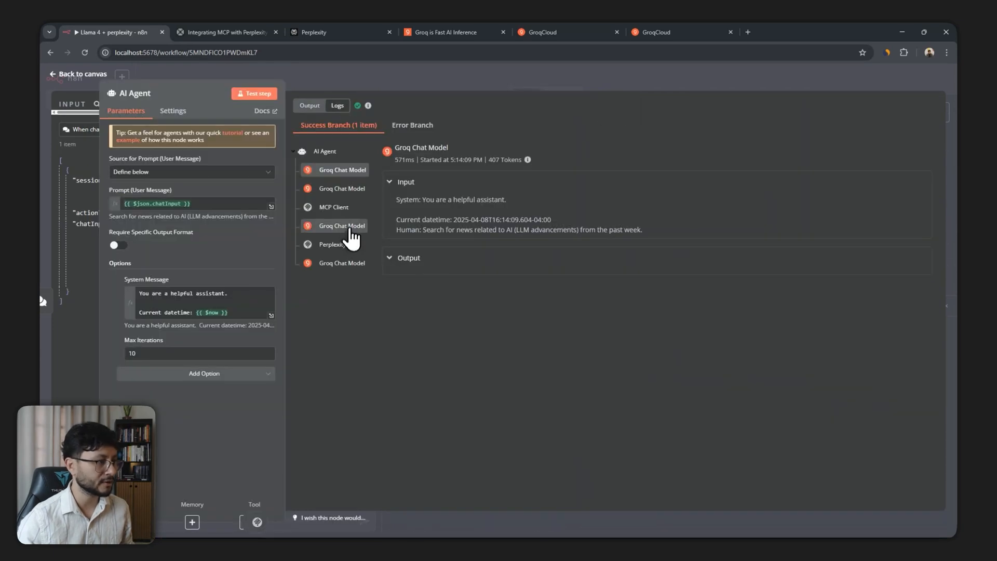
pyautogui.click(338, 244)
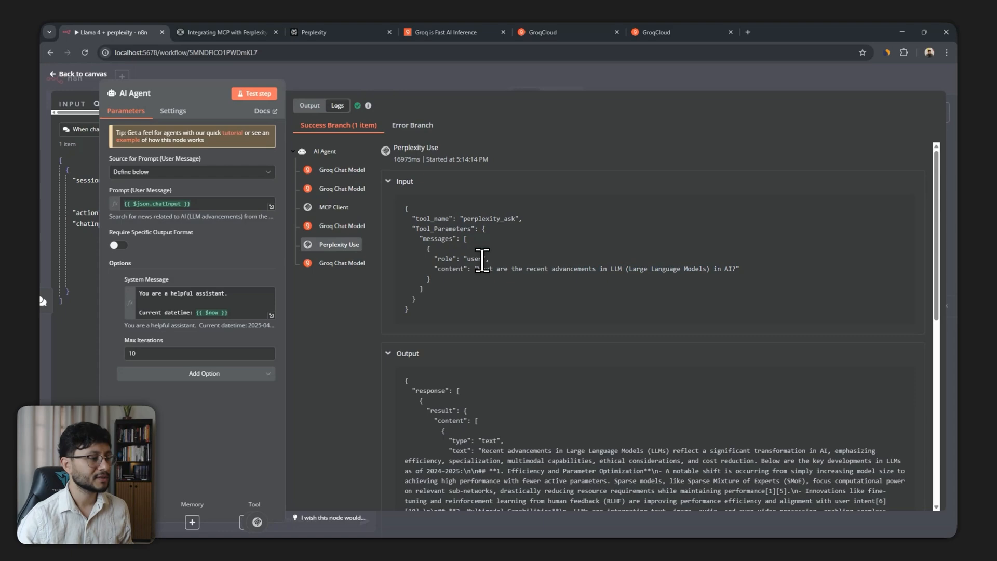
pyautogui.moveTo(477, 268); pyautogui.dragTo(644, 268)
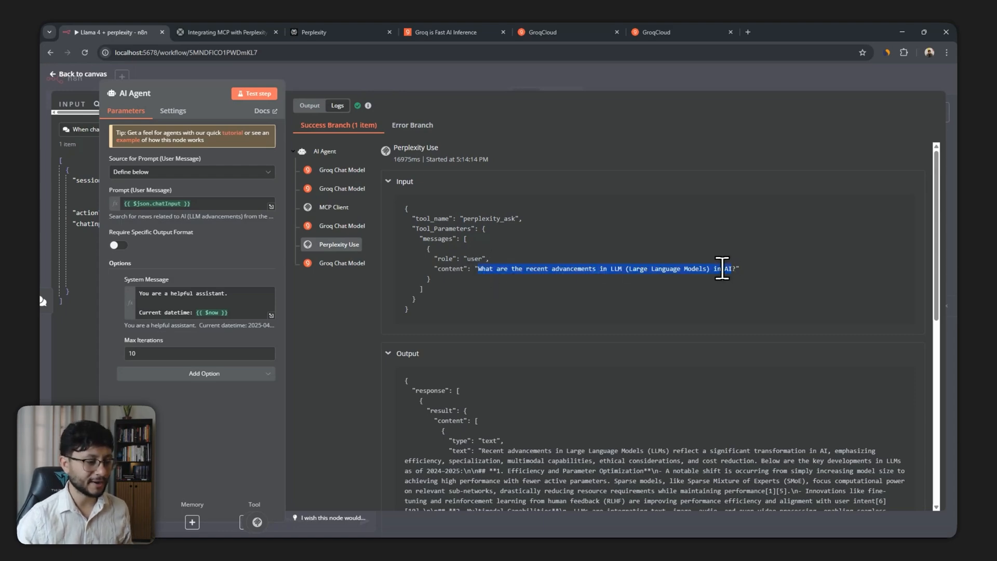
pyautogui.scroll(-3)
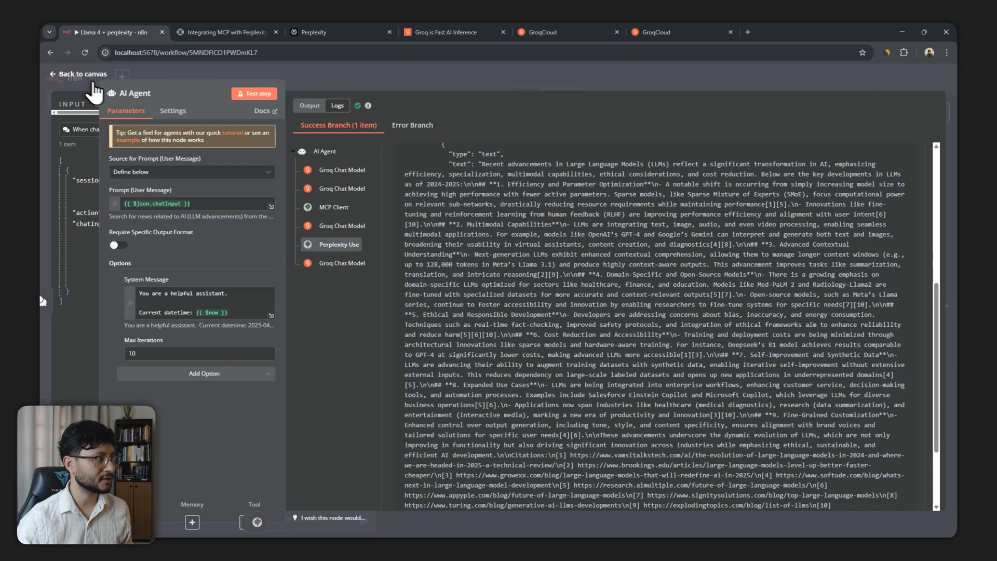
pyautogui.click(81, 74)
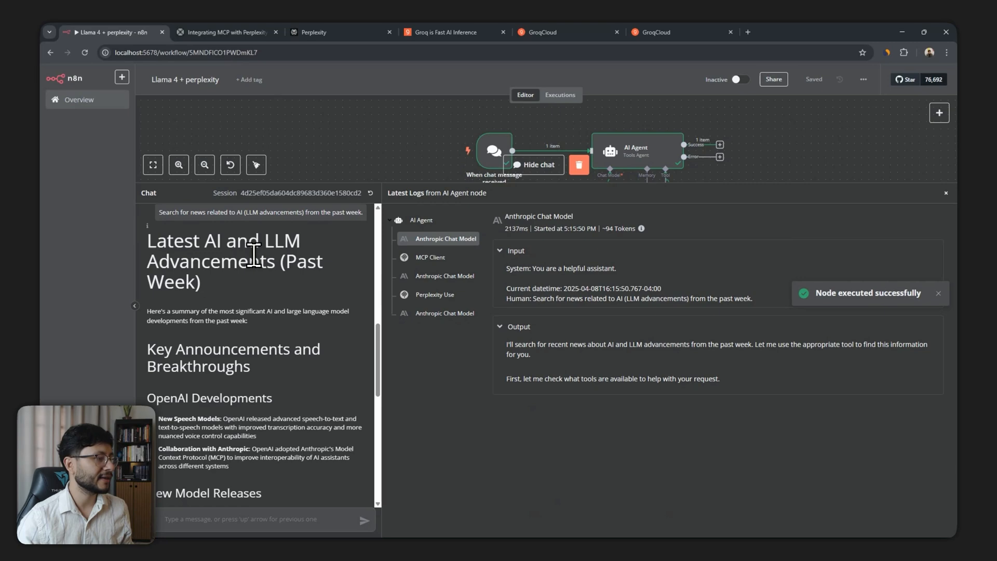
# Show the AI Agent node's step-by-step logs for the Perplexity Use call.
pyautogui.scroll(-3)
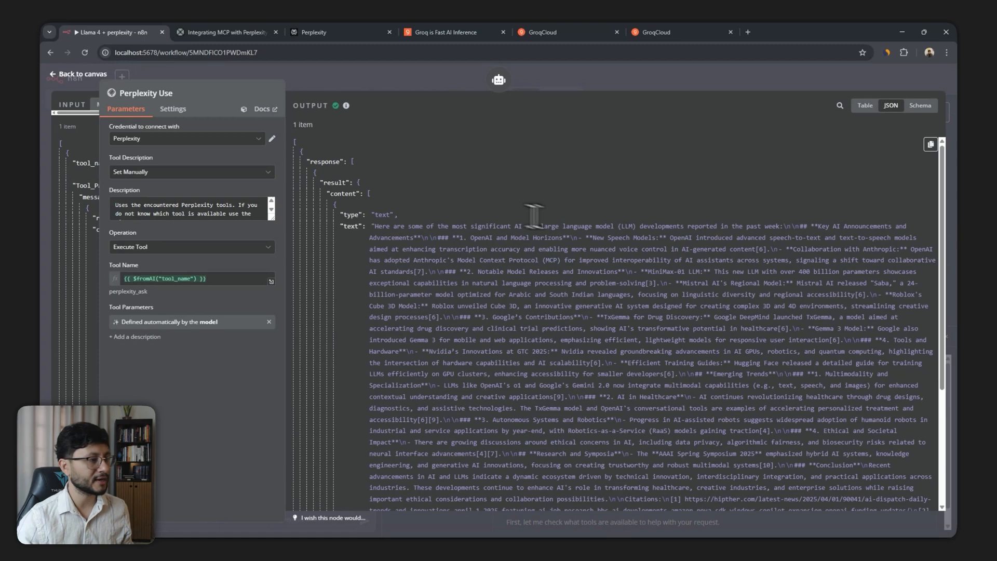
pyautogui.click(78, 74)
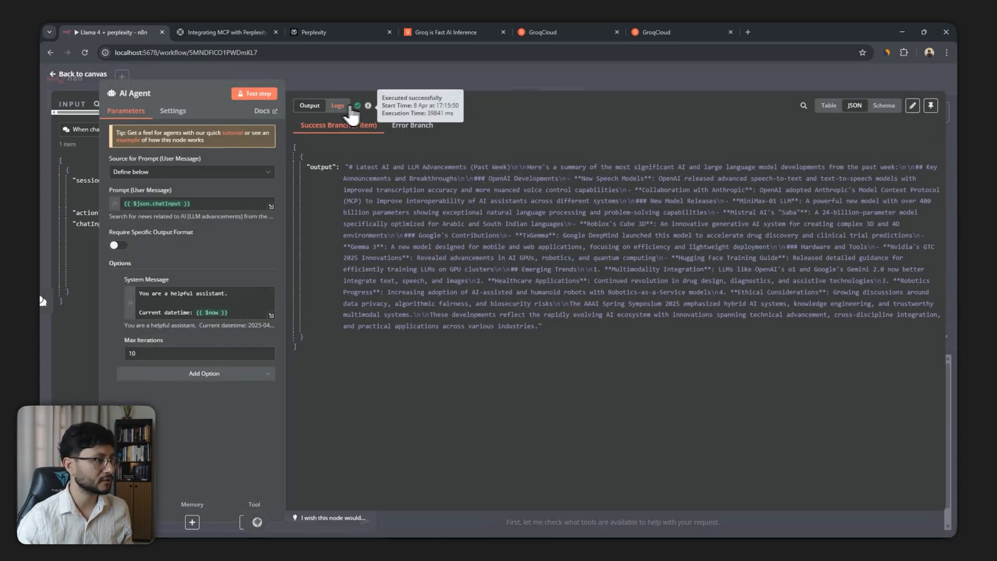
pyautogui.click(337, 105)
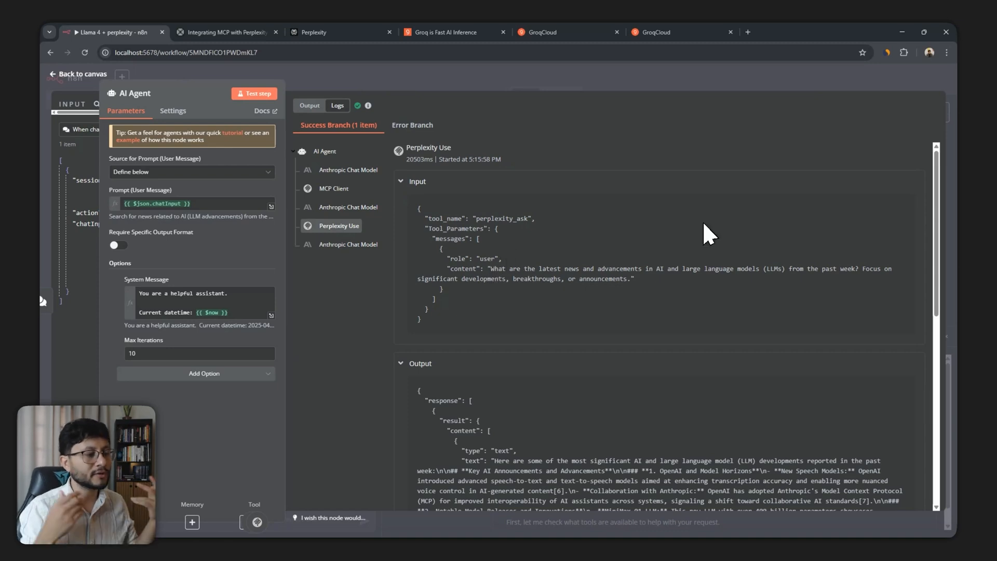
# Highlight the past-week AI and LLM news query string in the Perplexity input.
pyautogui.moveTo(630, 267); pyautogui.dragTo(680, 268)
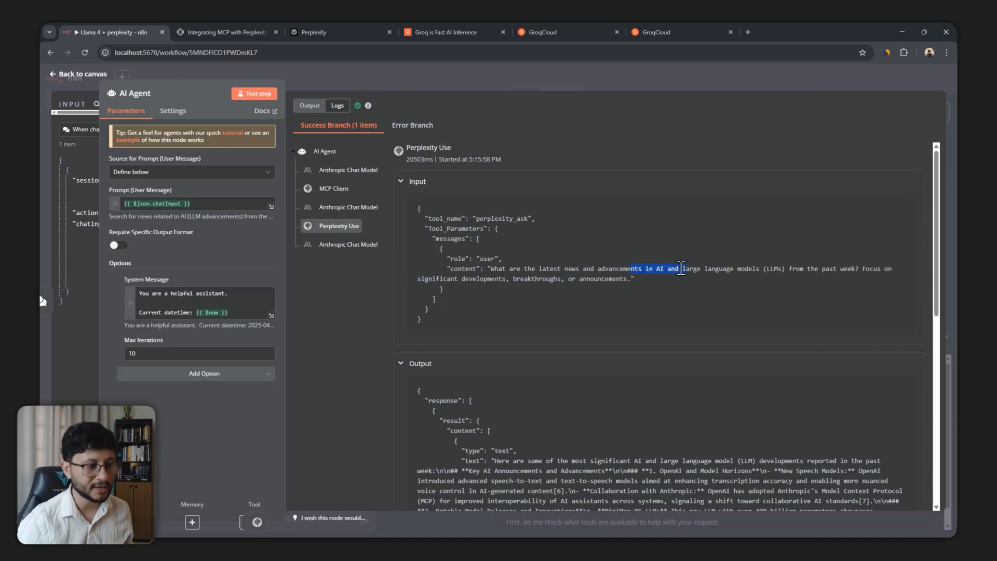
pyautogui.moveTo(679, 268); pyautogui.dragTo(795, 268)
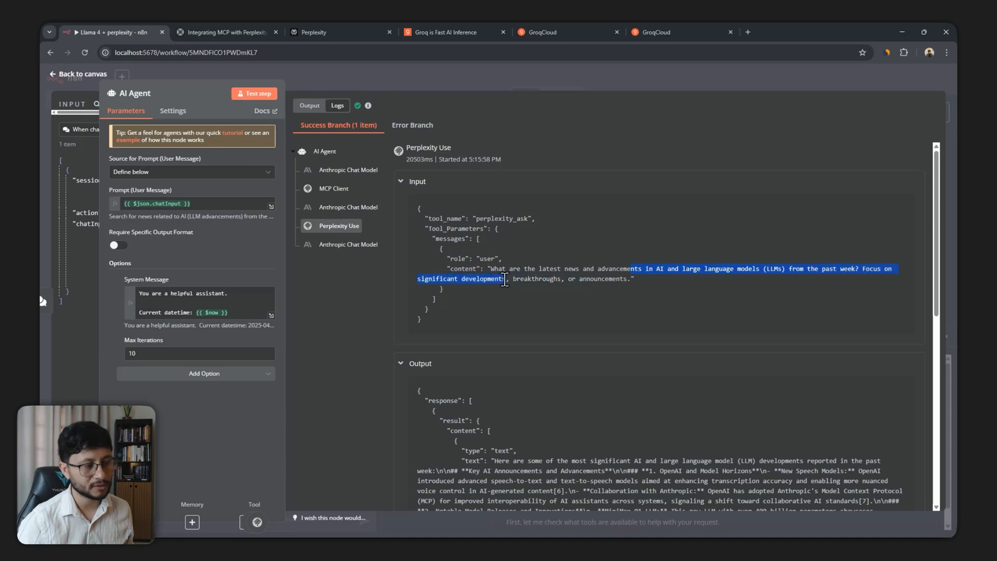
pyautogui.moveTo(503, 278); pyautogui.dragTo(629, 278)
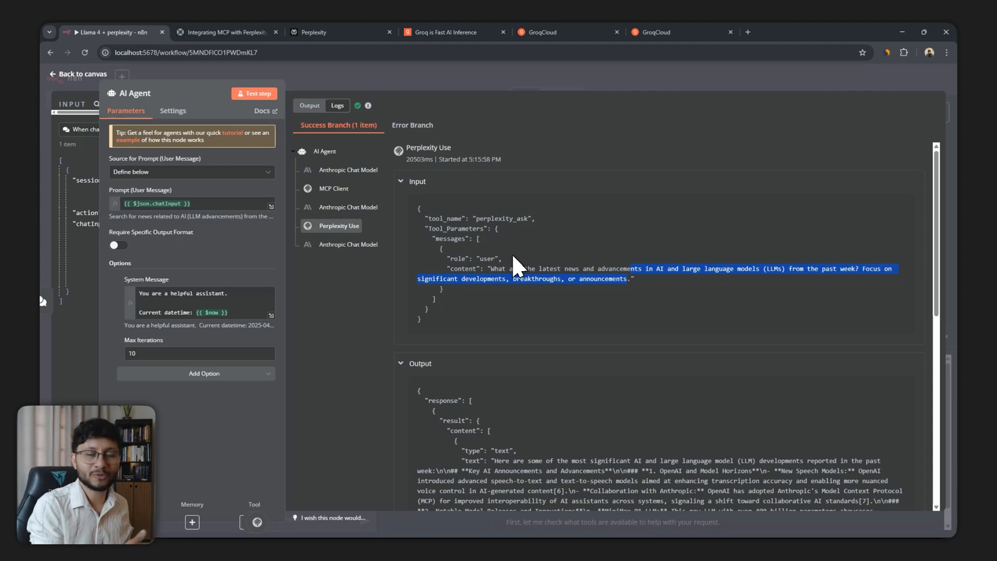
pyautogui.moveTo(222, 105)
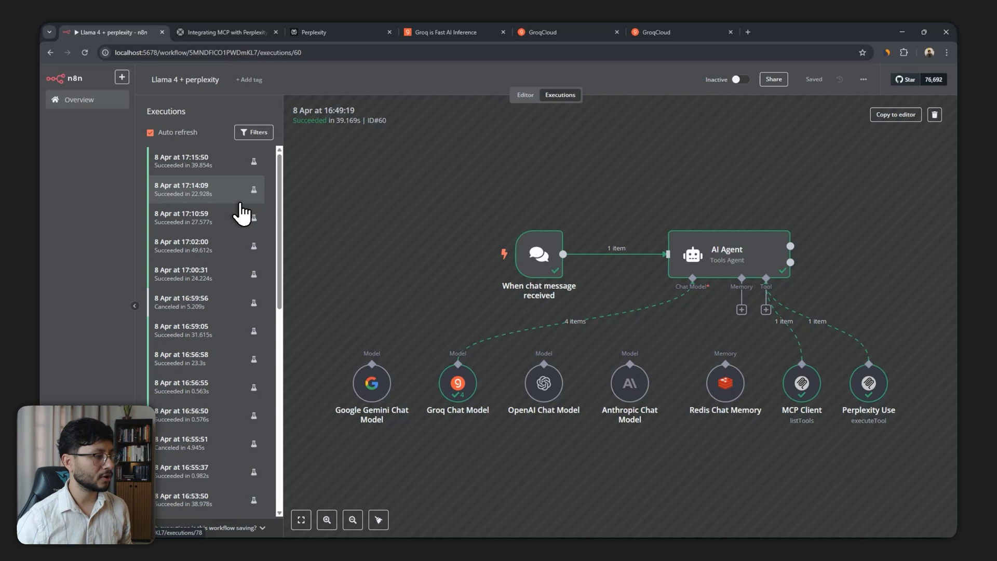
pyautogui.moveTo(300, 192)
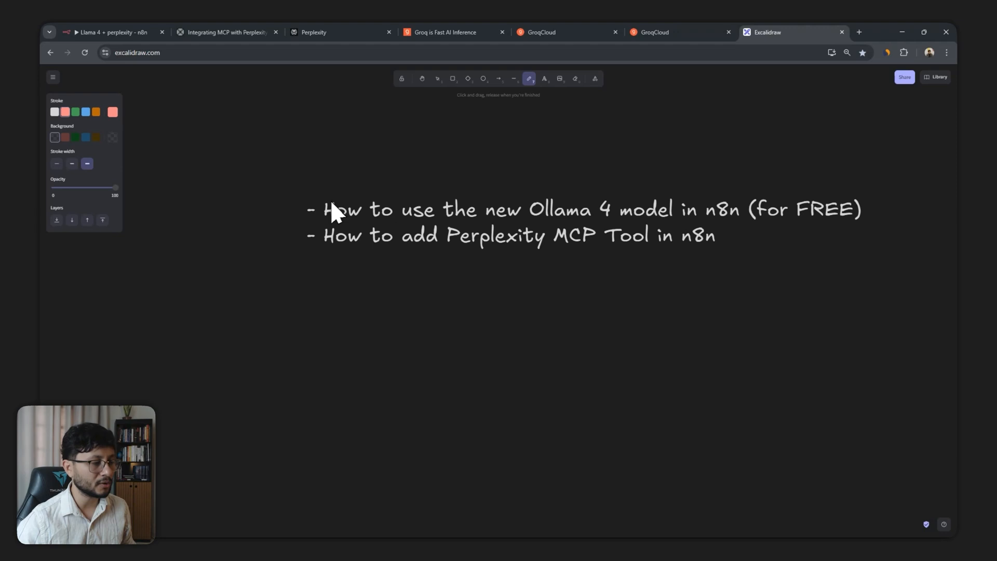
pyautogui.moveTo(336, 183)
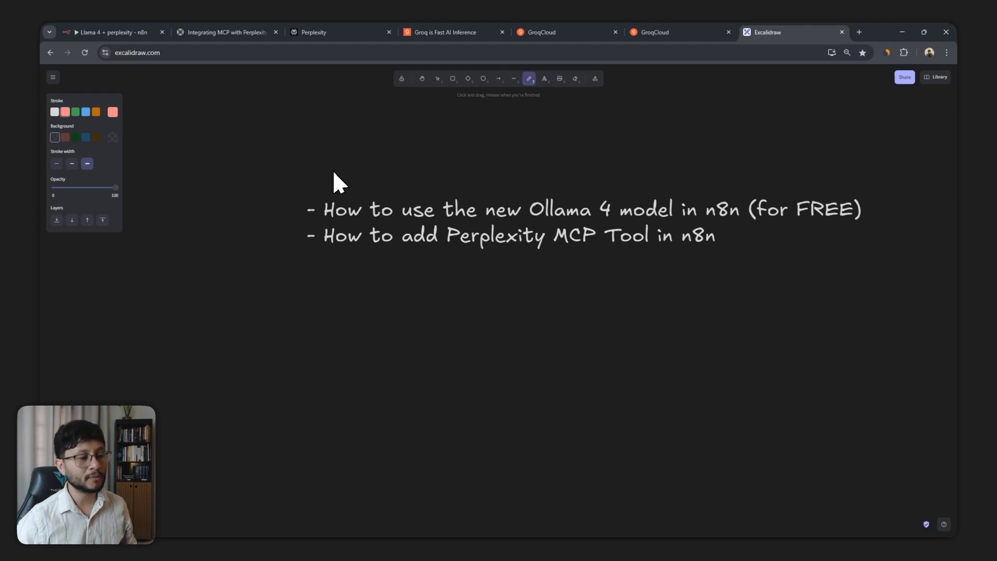
pyautogui.moveTo(247, 199)
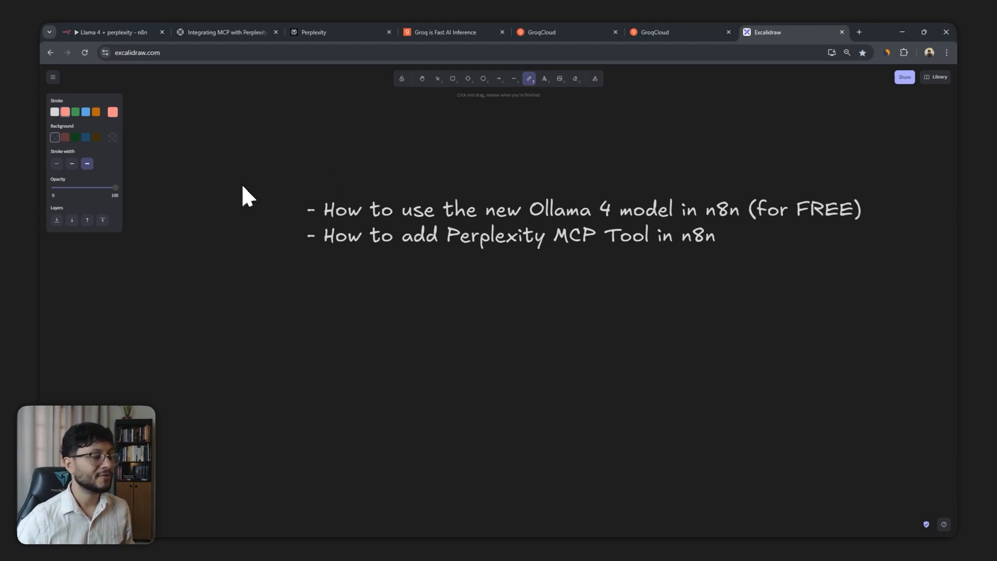
# Review Groq's on-demand pricing table with Llama 4 Scout, then go to the developer console.
pyautogui.click(446, 33)
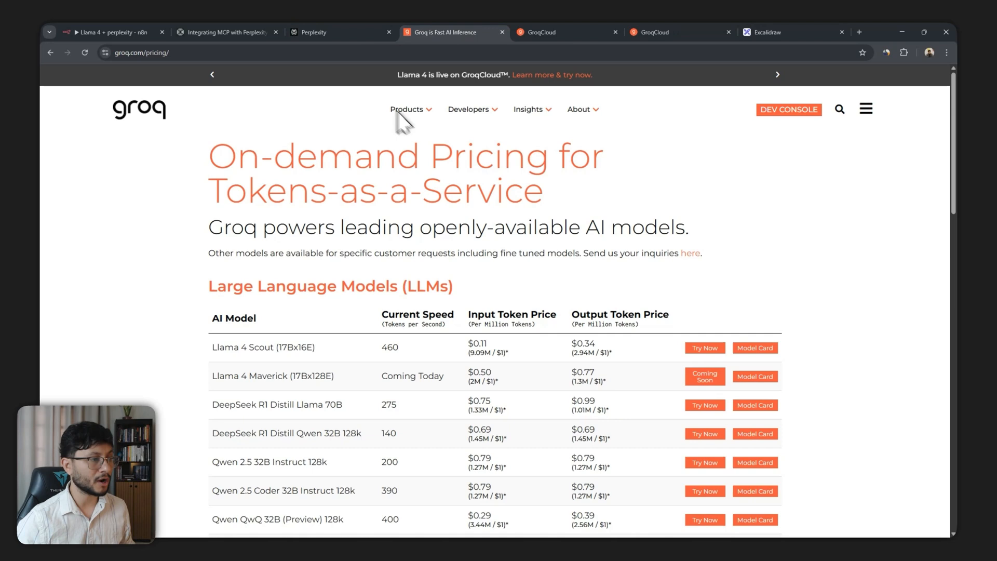
pyautogui.moveTo(644, 161)
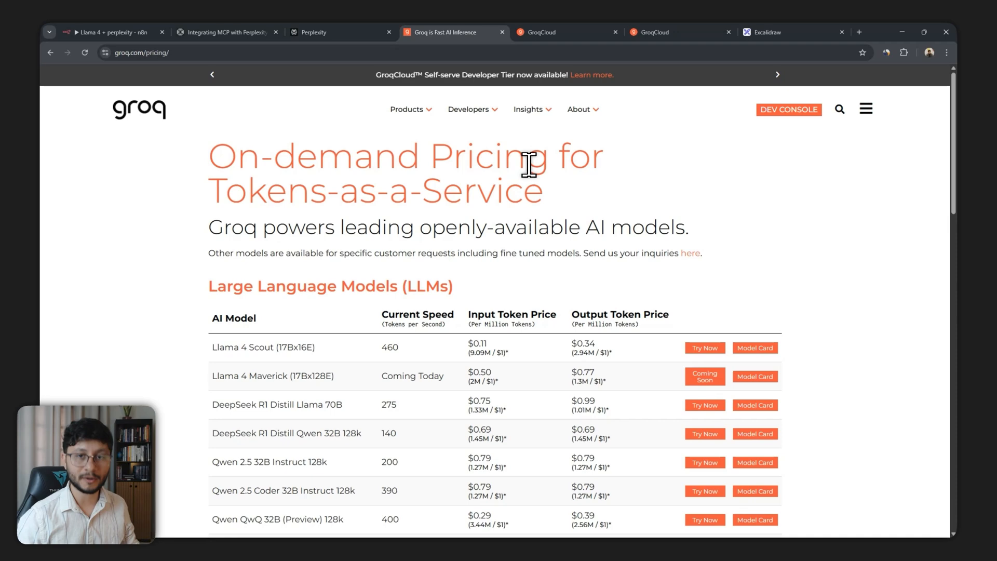
pyautogui.click(765, 32)
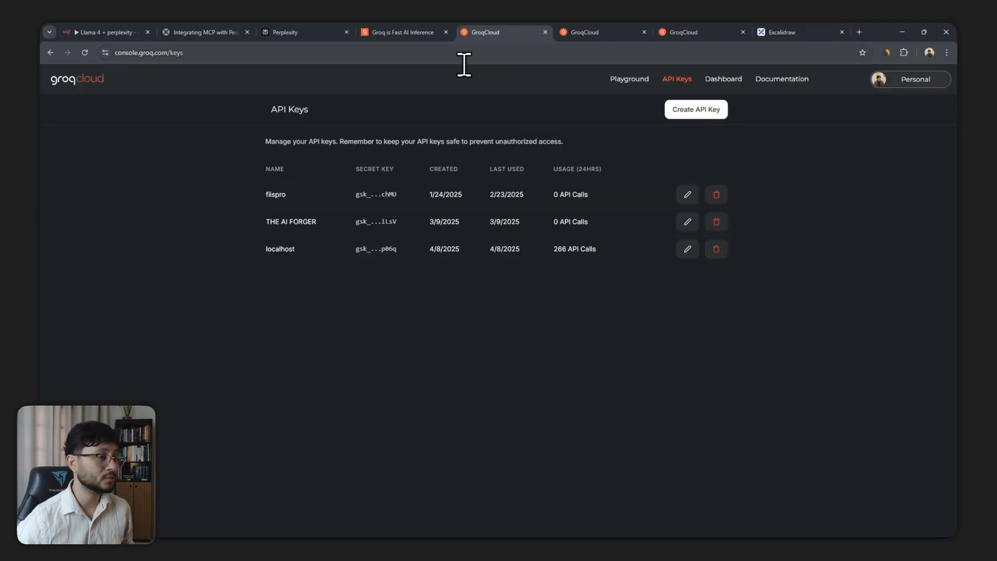
# Create a new GroqCloud API key with display name 'jklasjehase' and submit it.
pyautogui.click(148, 52)
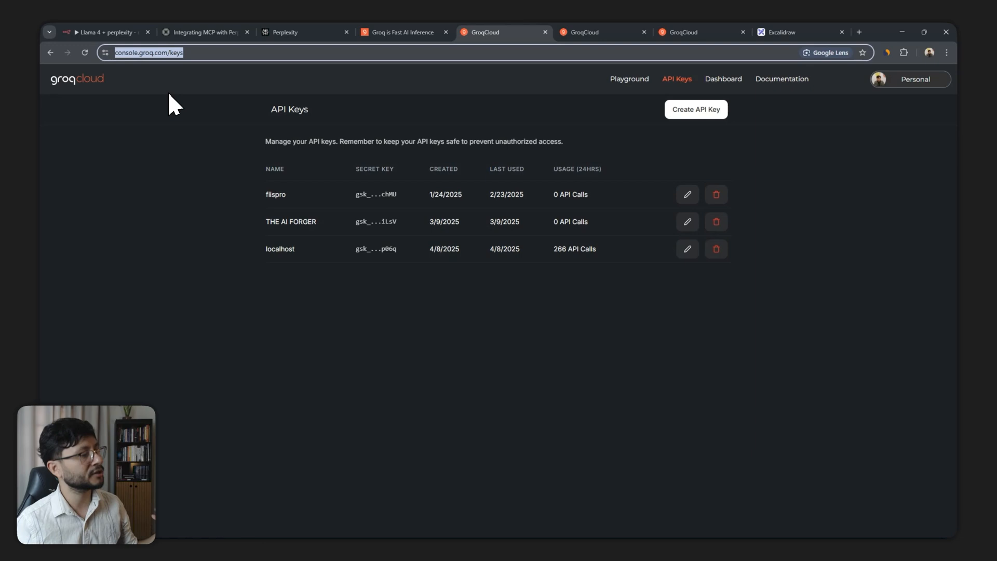
pyautogui.moveTo(548, 123)
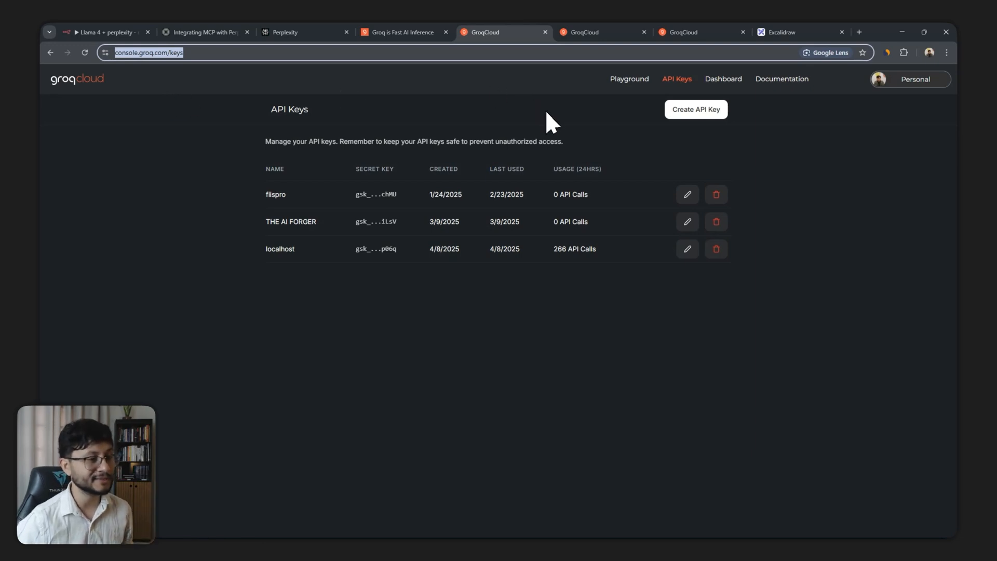
pyautogui.click(695, 109)
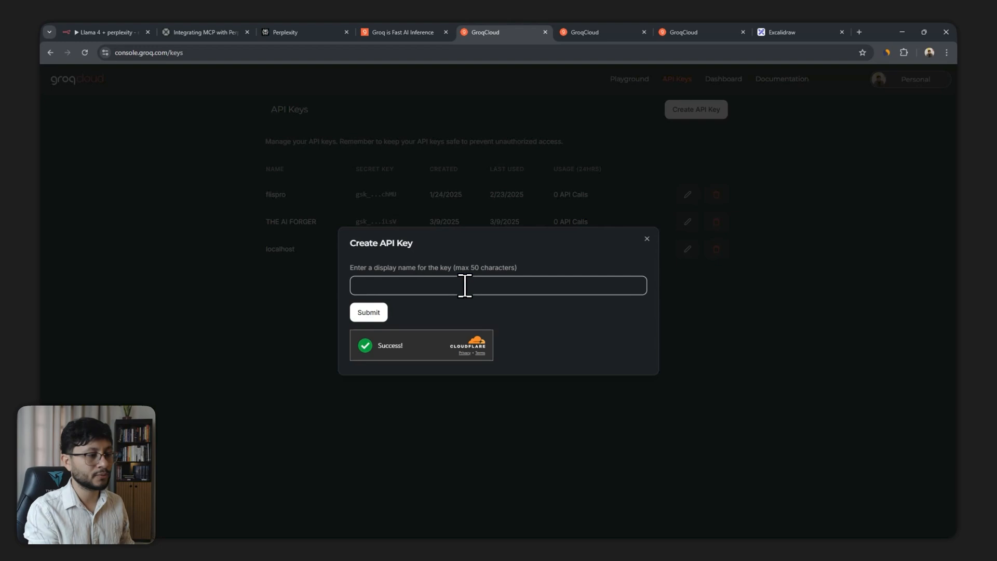
pyautogui.write('jklasjehase')
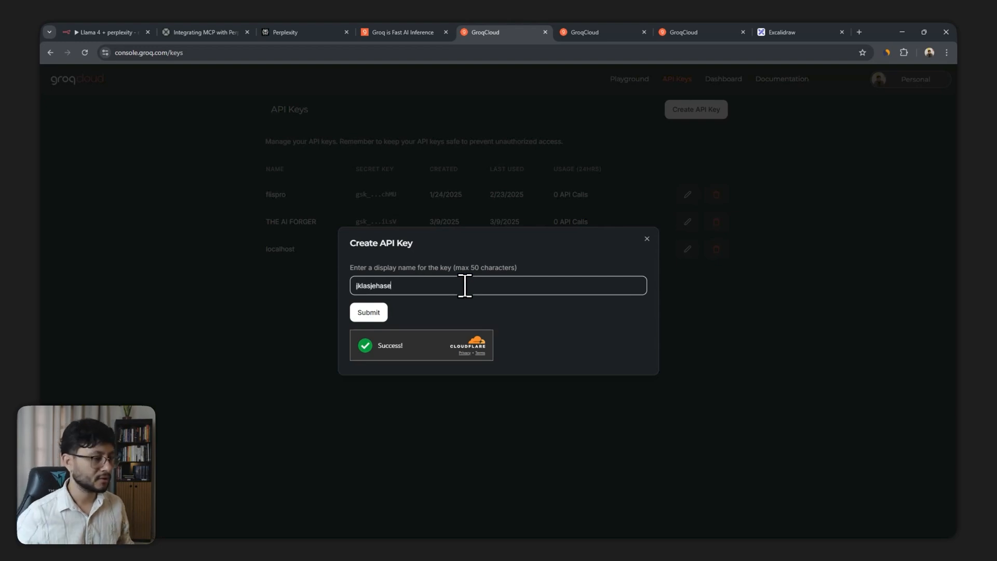
pyautogui.click(367, 312)
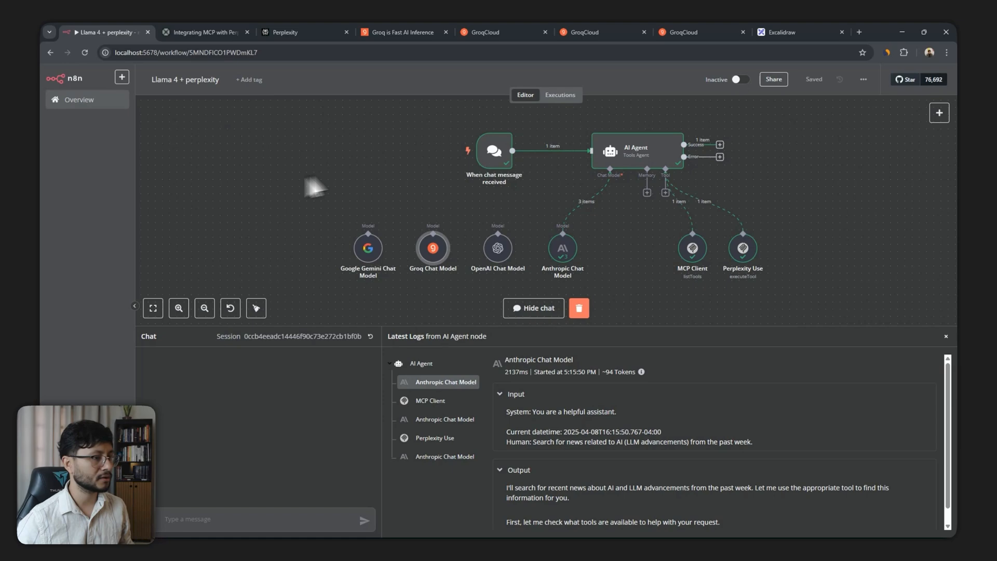
# Save new credential Groq account 2 with the API key for the Groq Chat Model and return to canvas.
pyautogui.doubleClick(432, 248)
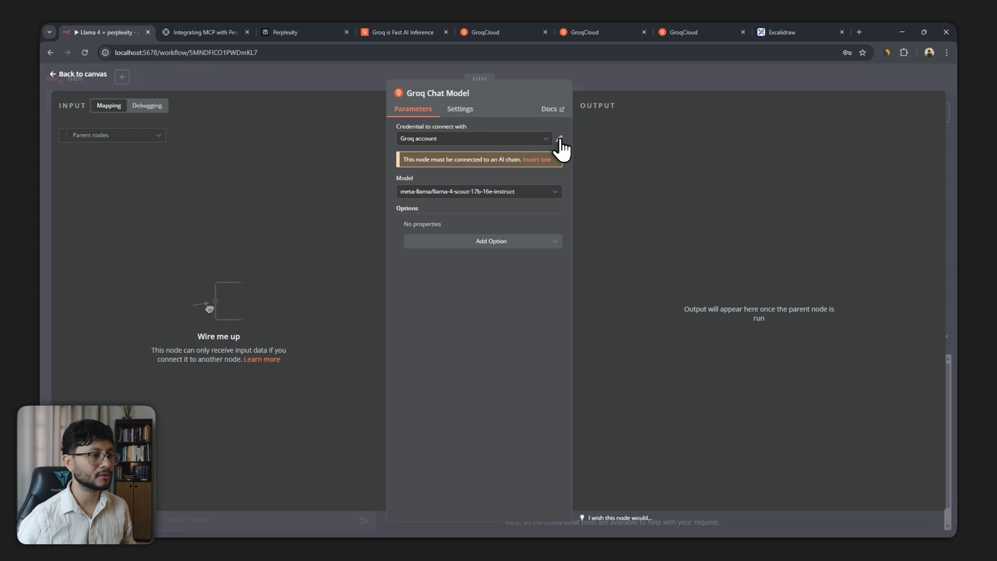
pyautogui.click(545, 138)
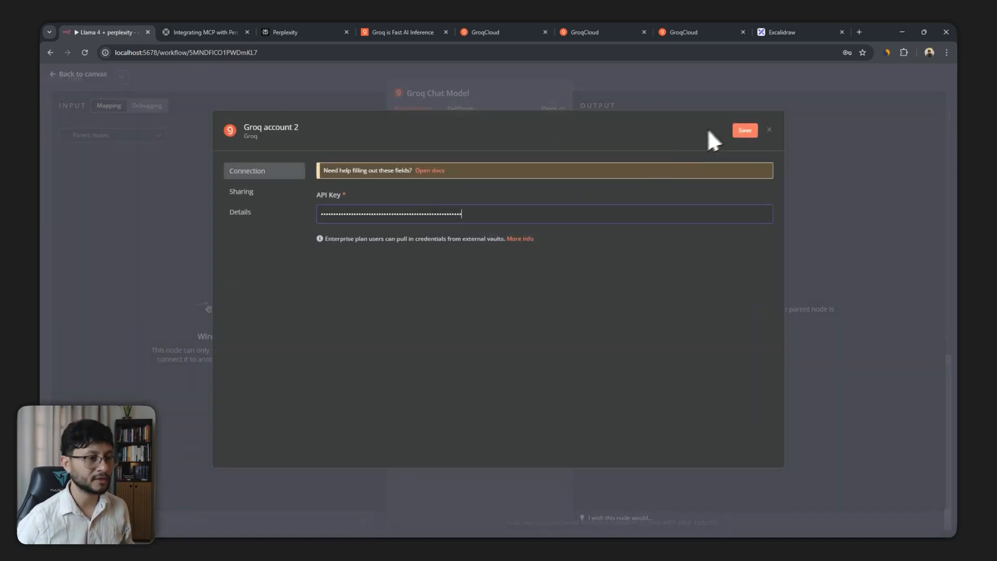
pyautogui.click(744, 131)
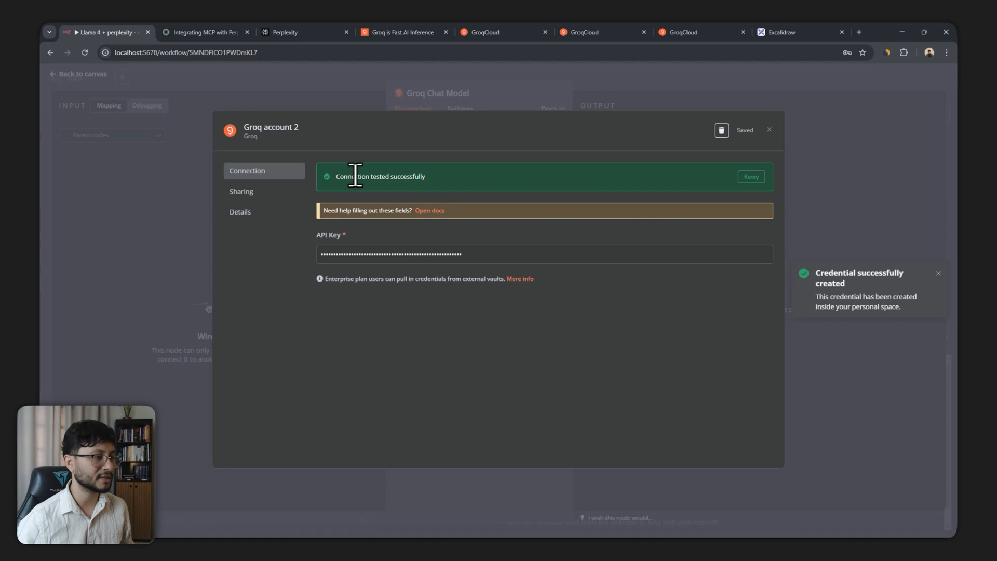
pyautogui.click(768, 130)
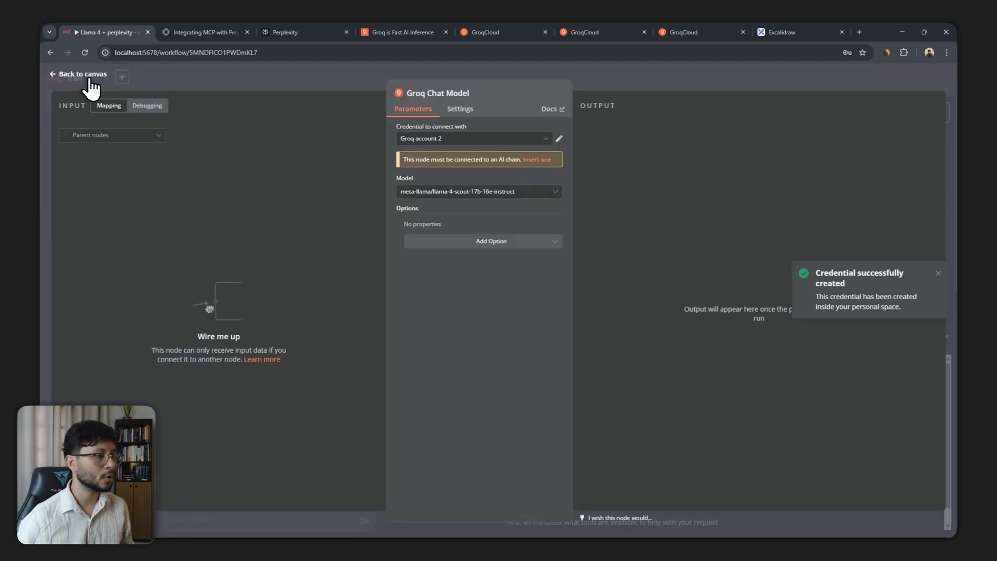
pyautogui.click(78, 74)
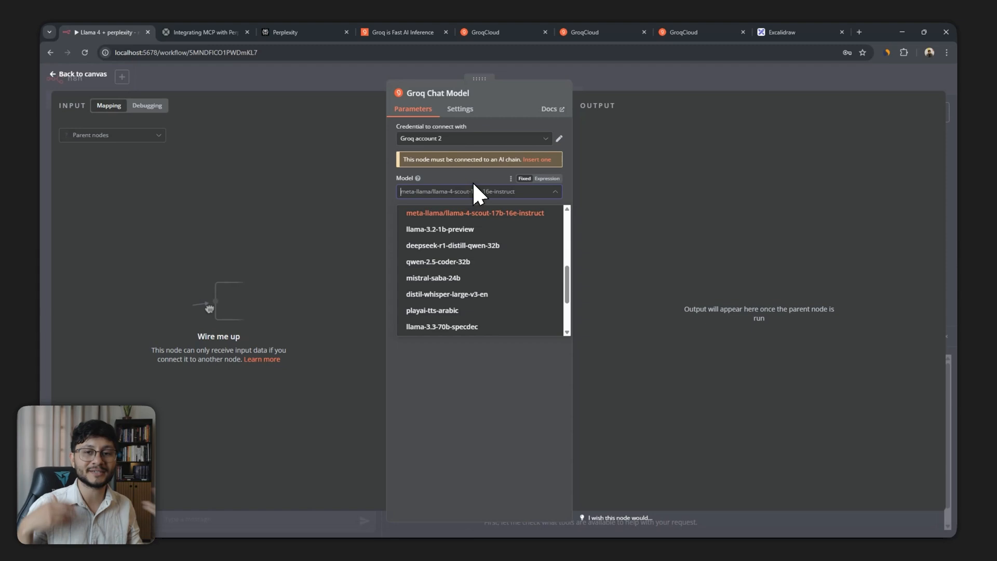
pyautogui.moveTo(470, 188)
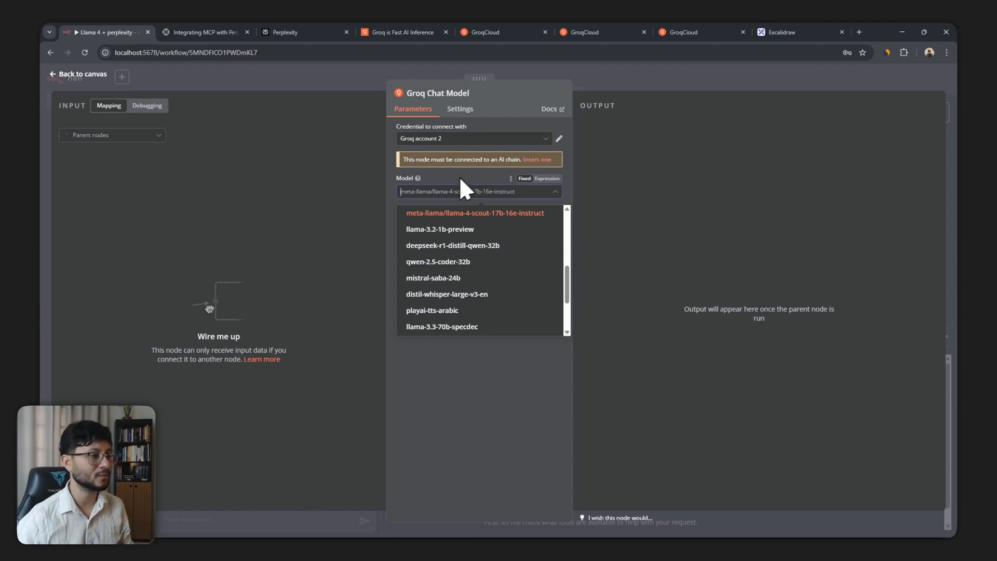
# Check Llama 4 pricing, keep llama-4-scout in the Groq Chat Model, and go to the Skool guide.
pyautogui.click(399, 33)
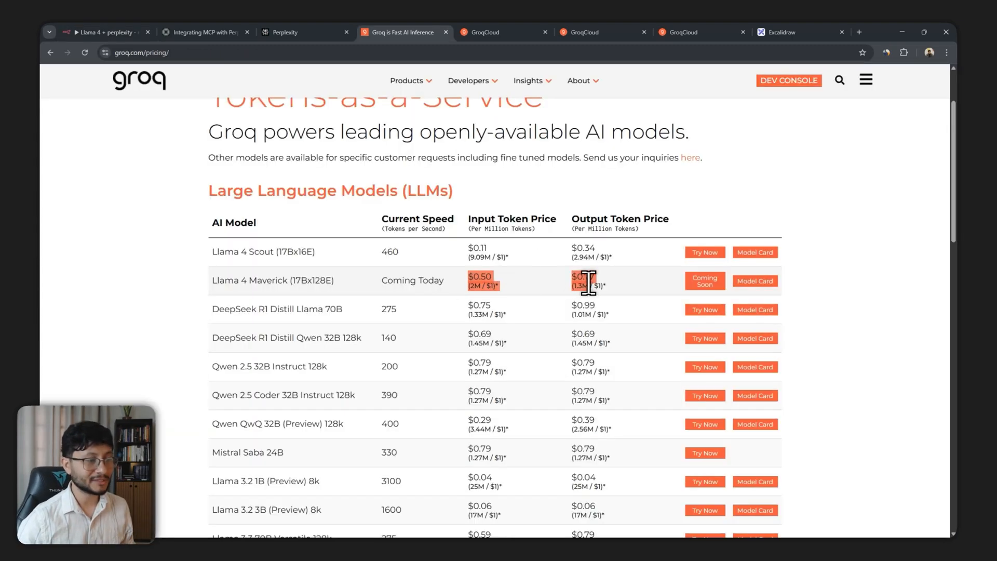
pyautogui.click(105, 32)
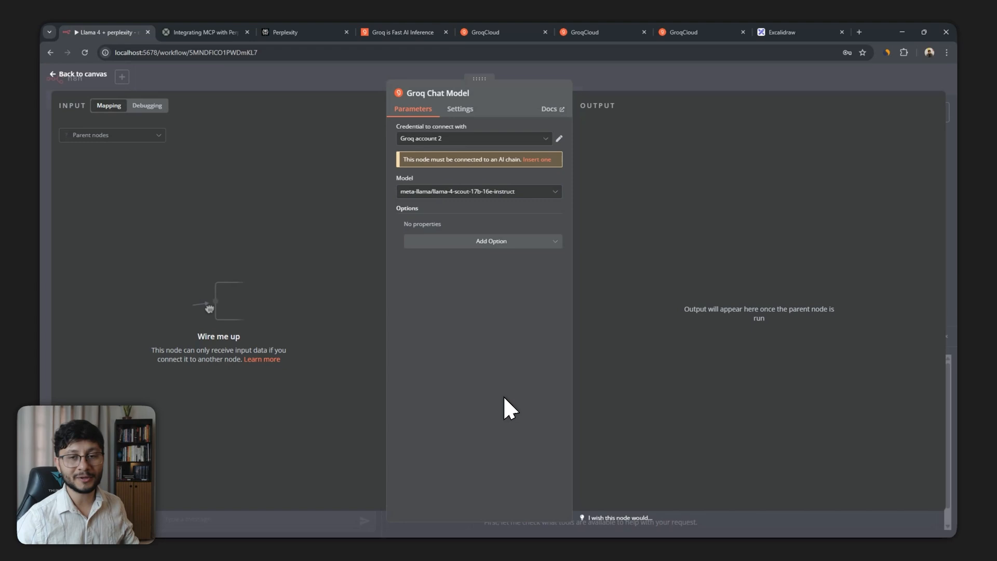
pyautogui.moveTo(488, 302)
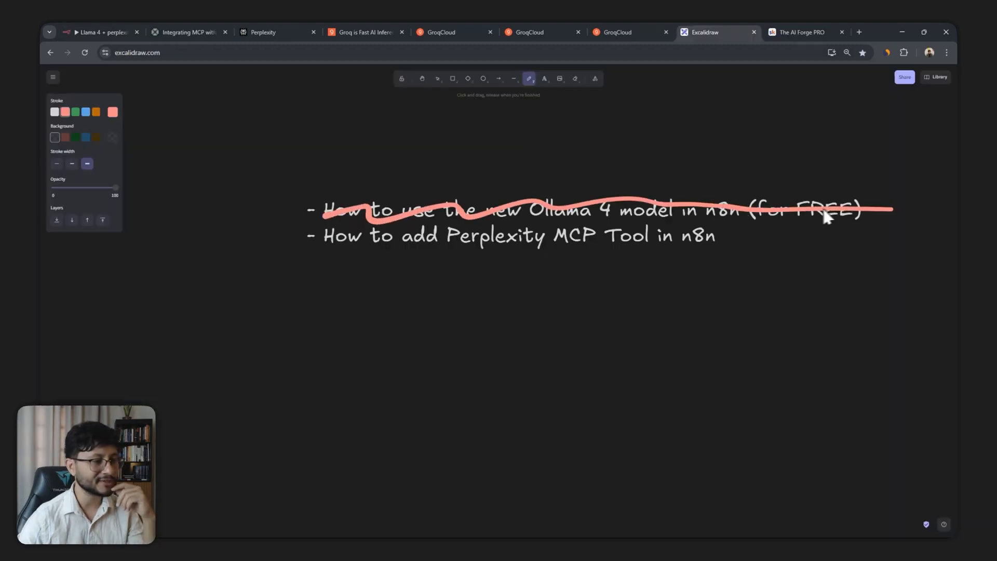
pyautogui.moveTo(428, 250)
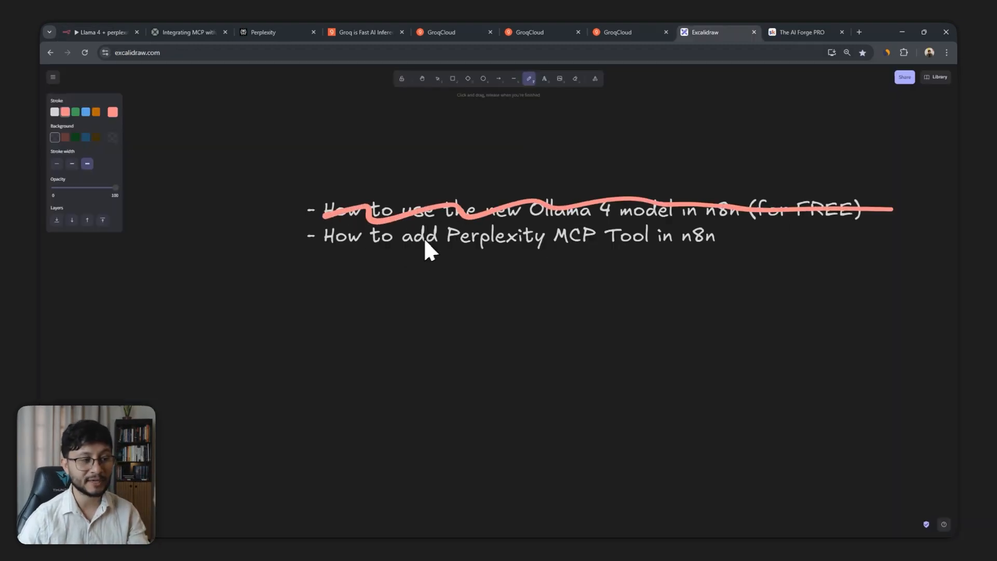
pyautogui.click(803, 32)
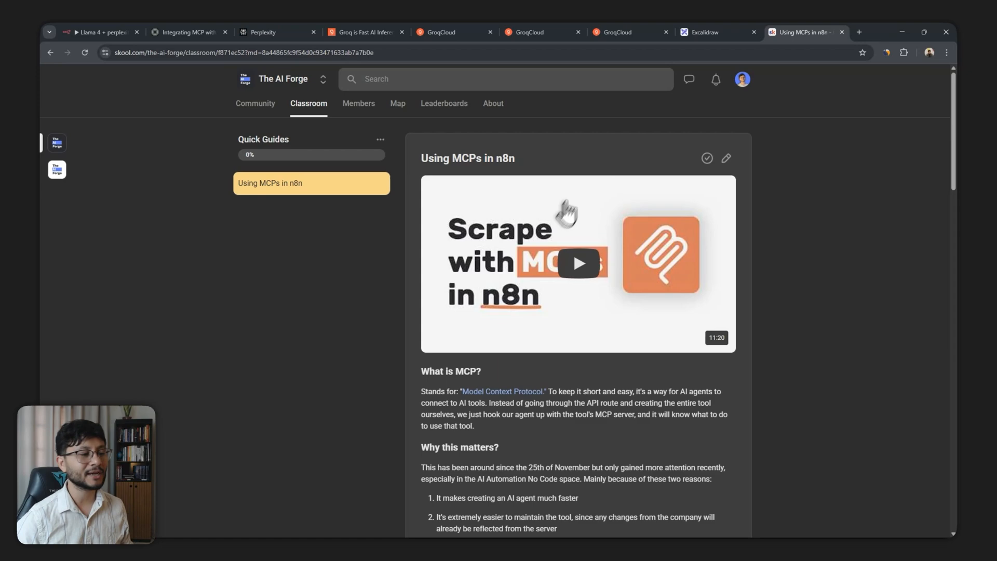
pyautogui.moveTo(609, 316)
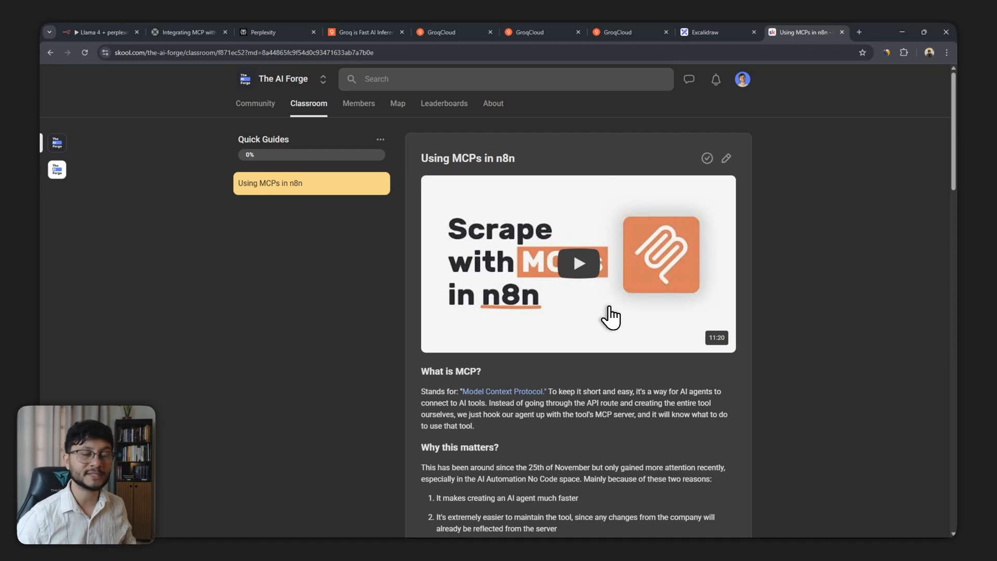
pyautogui.moveTo(550, 278)
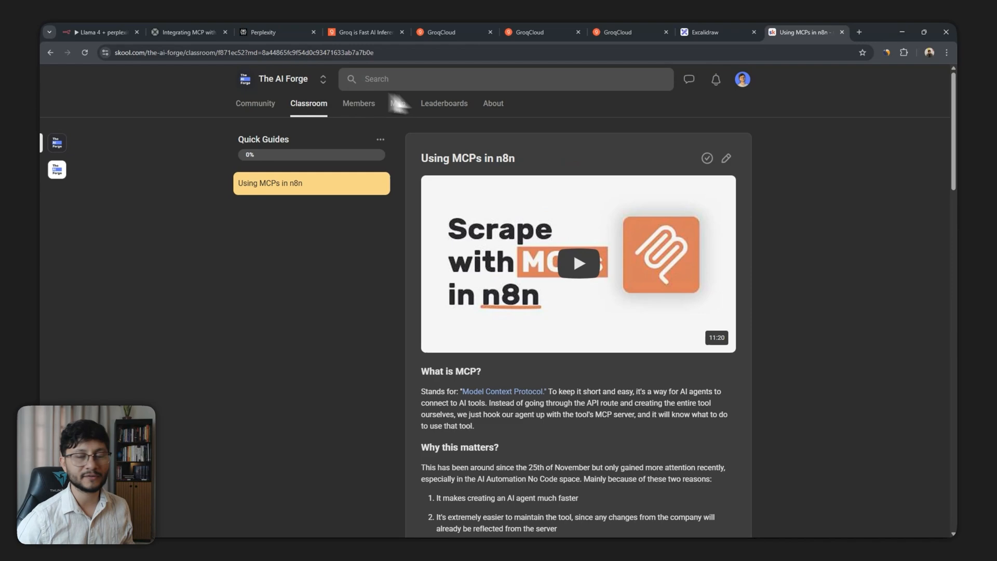
# Read through the Using MCPs in n8n guide and return to the n8n workflow.
pyautogui.scroll(-3)
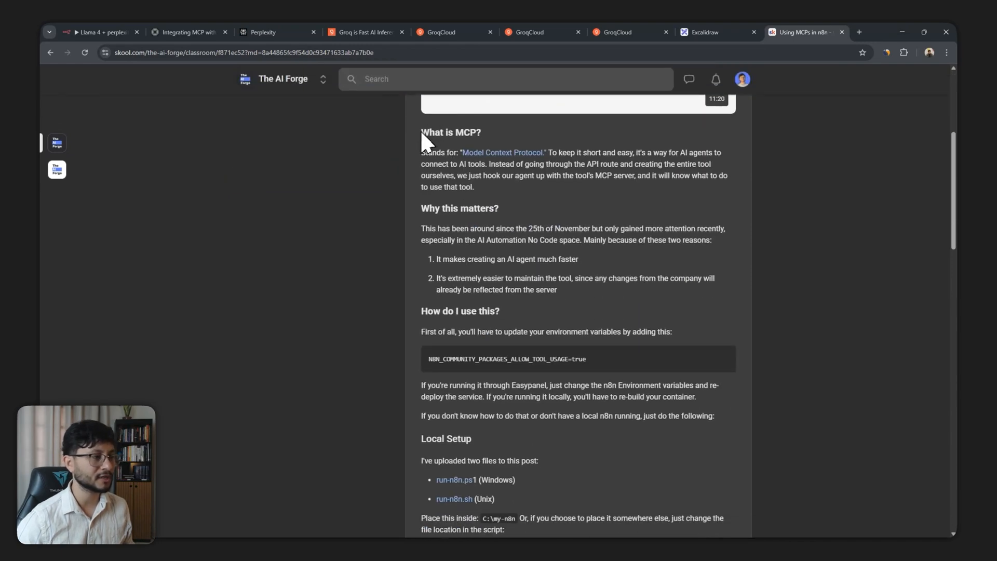
pyautogui.scroll(-3)
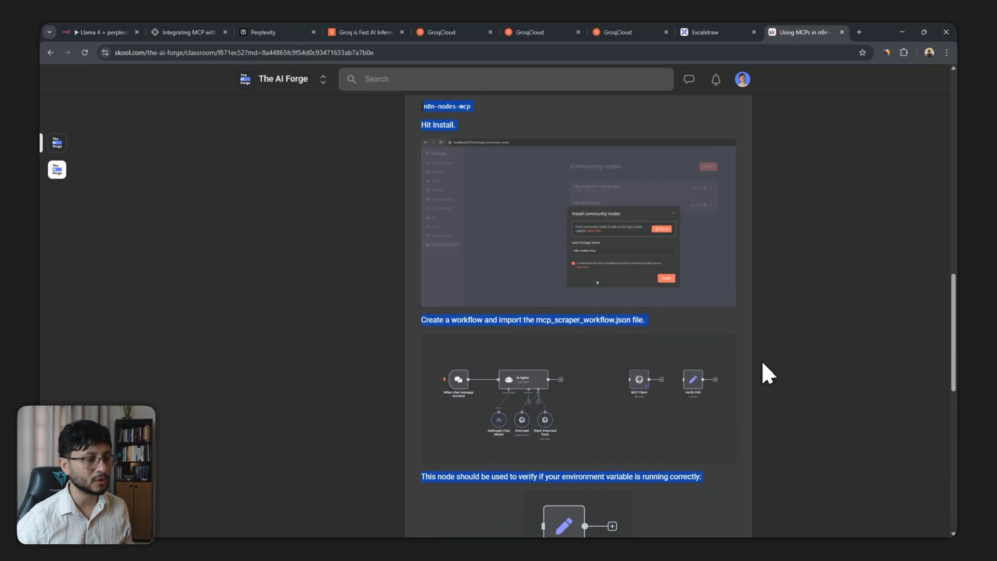
pyautogui.click(96, 33)
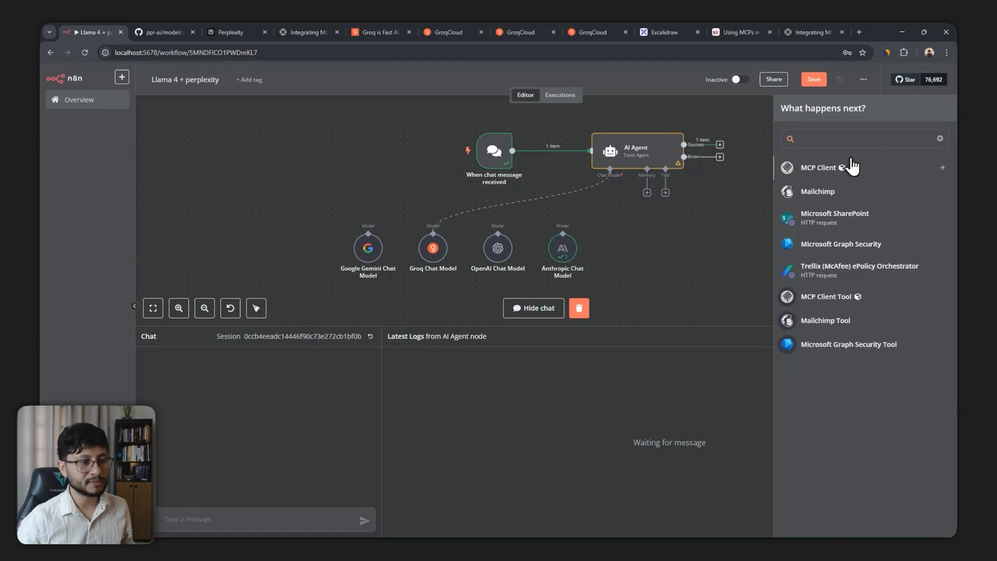
# Add an MCP Client node set to List Tools and start a new MCP credential for it.
pyautogui.click(820, 167)
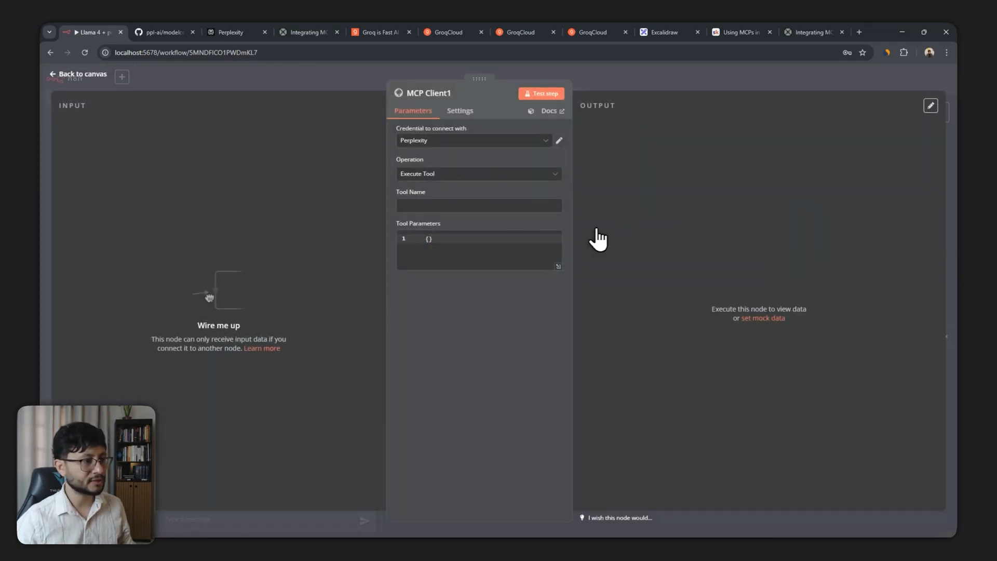
pyautogui.click(477, 173)
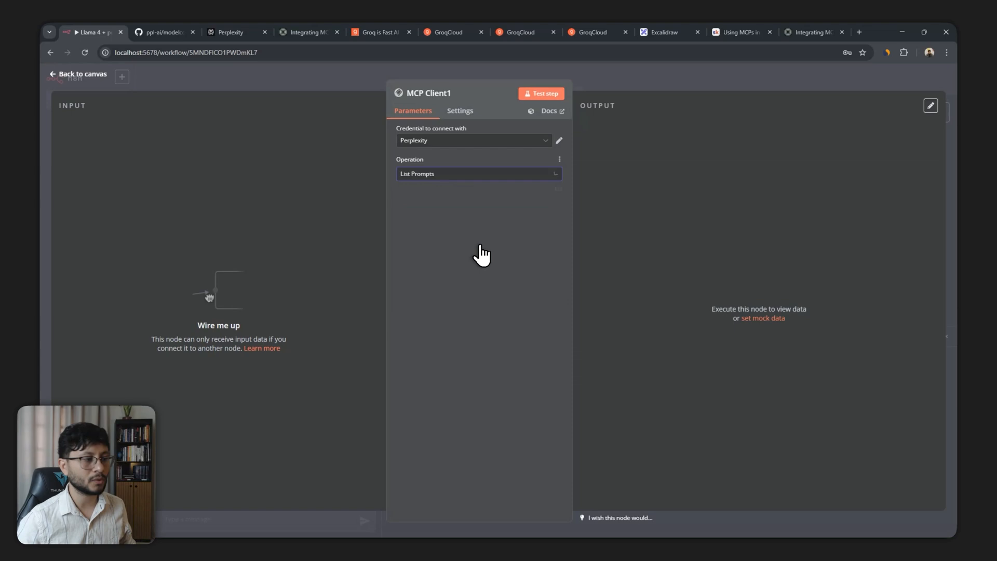
pyautogui.click(478, 174)
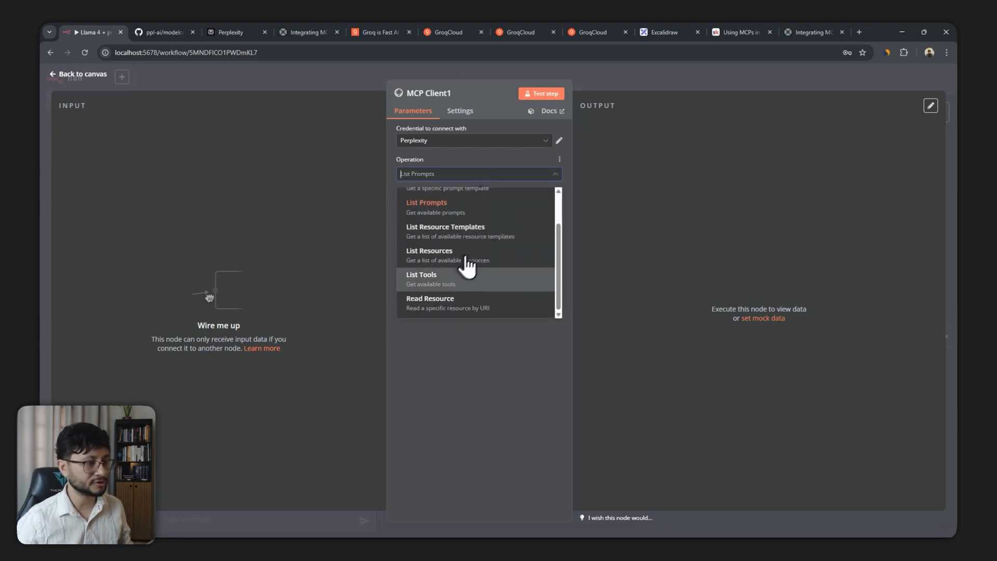
pyautogui.click(420, 279)
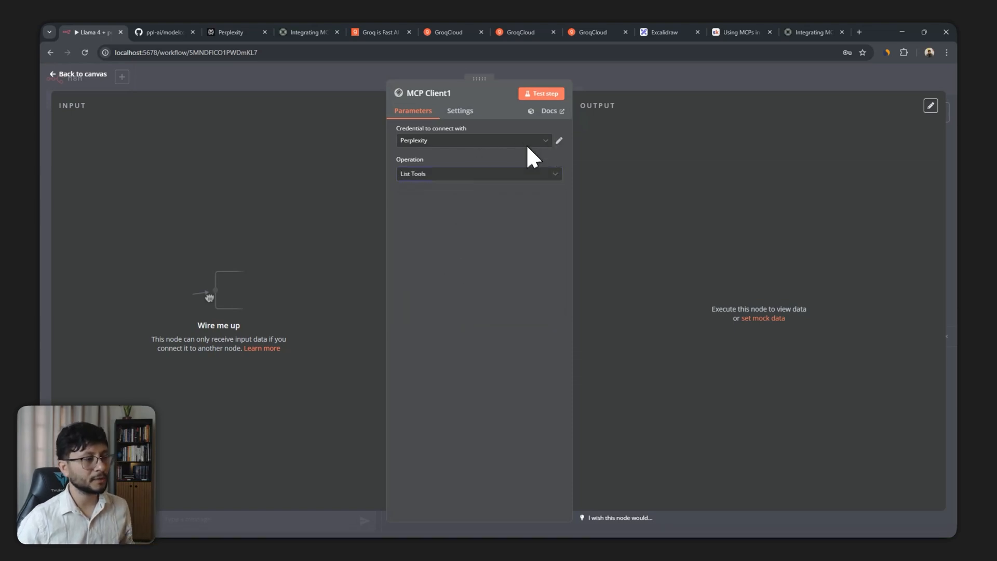
pyautogui.click(473, 140)
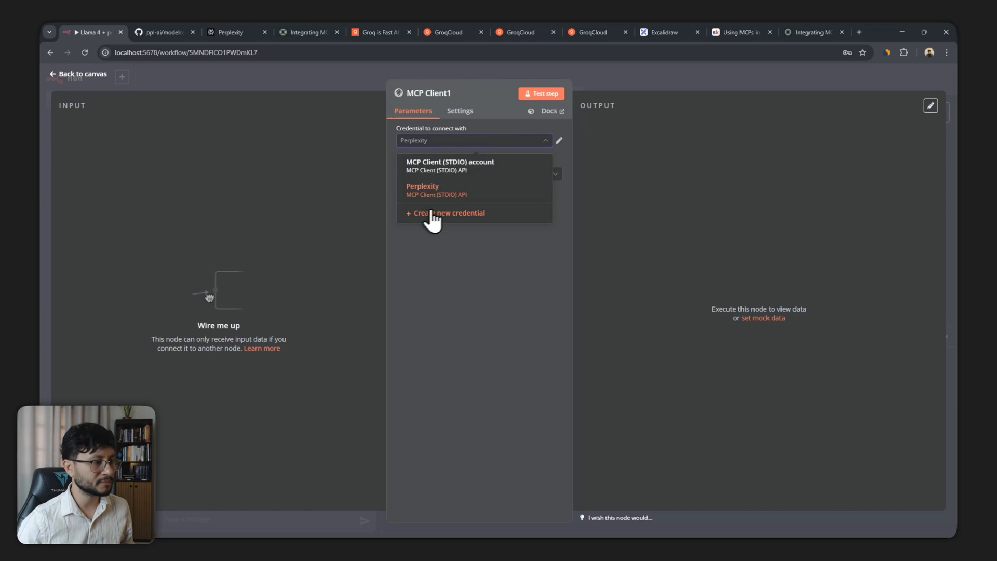
pyautogui.click(450, 212)
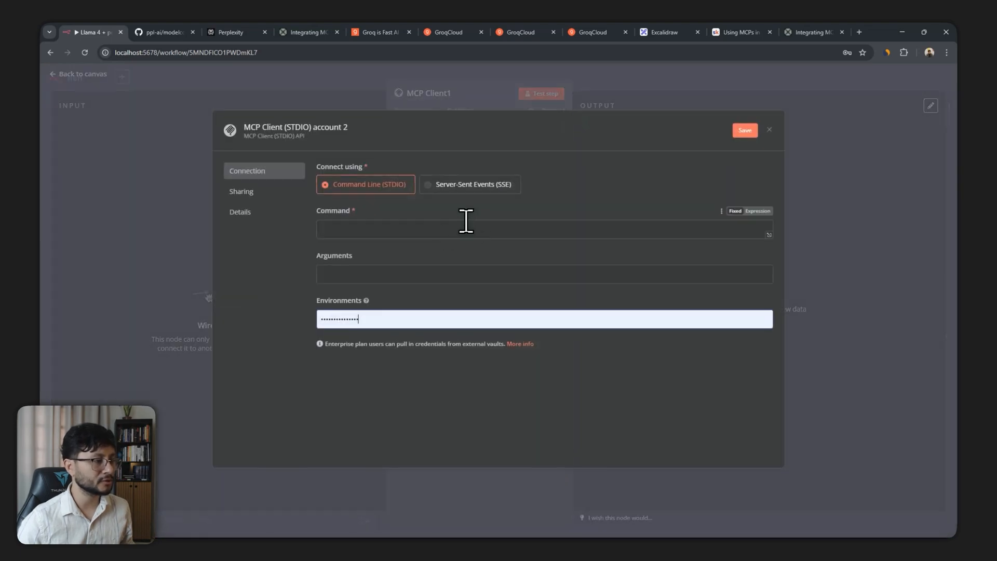
# Enter arguments '-y server-perplexity-ask' from the README and make the environment value an expression.
pyautogui.click(163, 33)
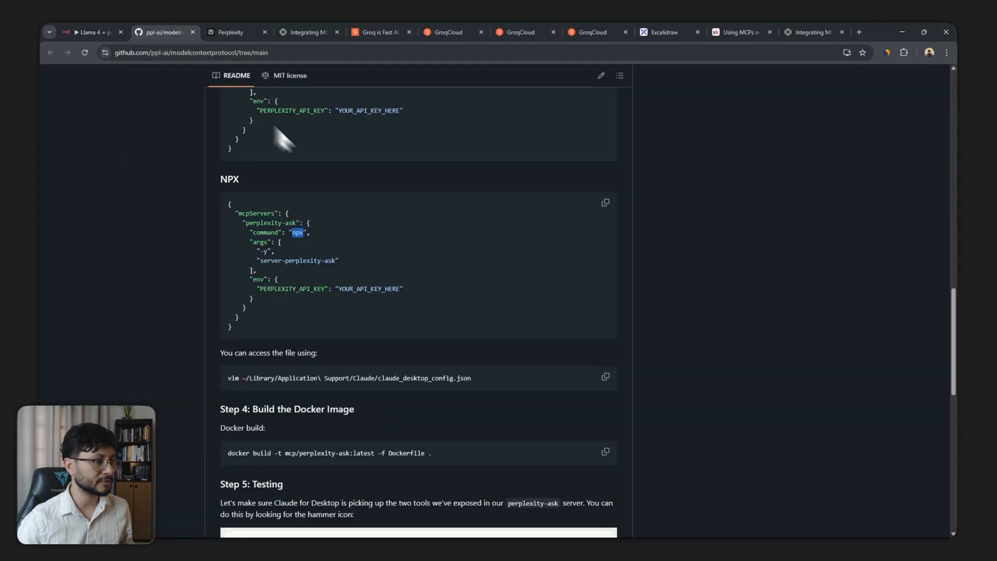
pyautogui.moveTo(353, 197)
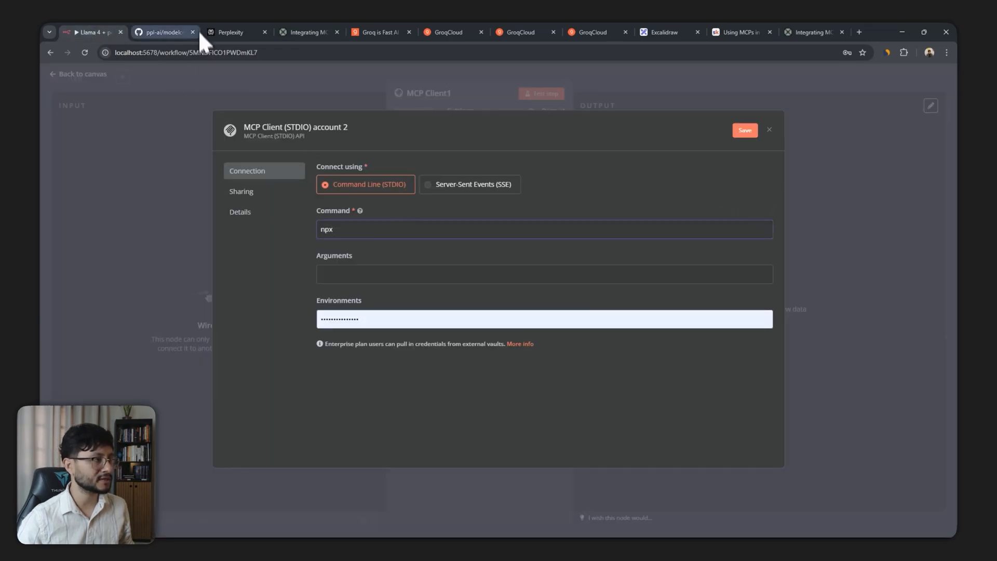
pyautogui.click(161, 32)
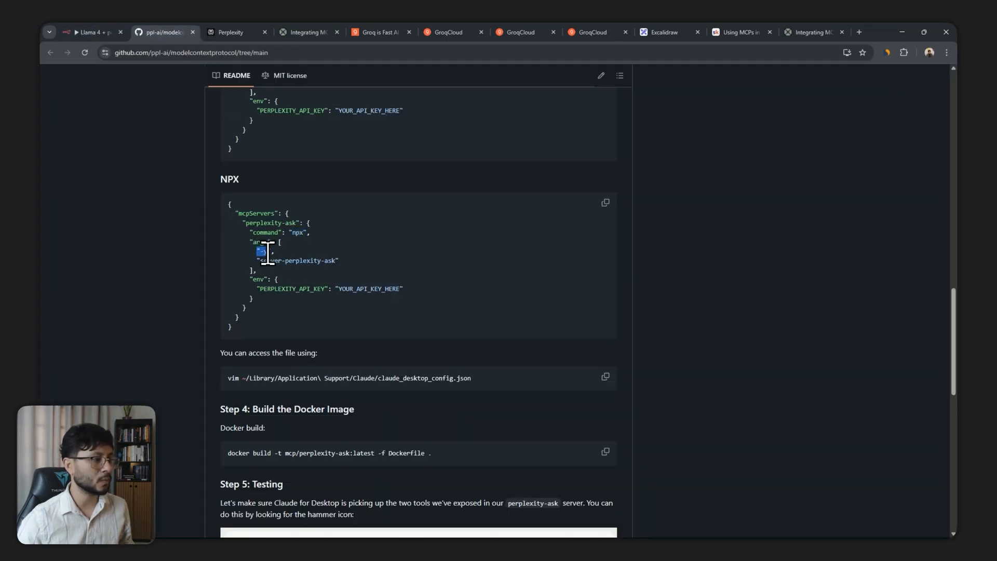
pyautogui.doubleClick(298, 260)
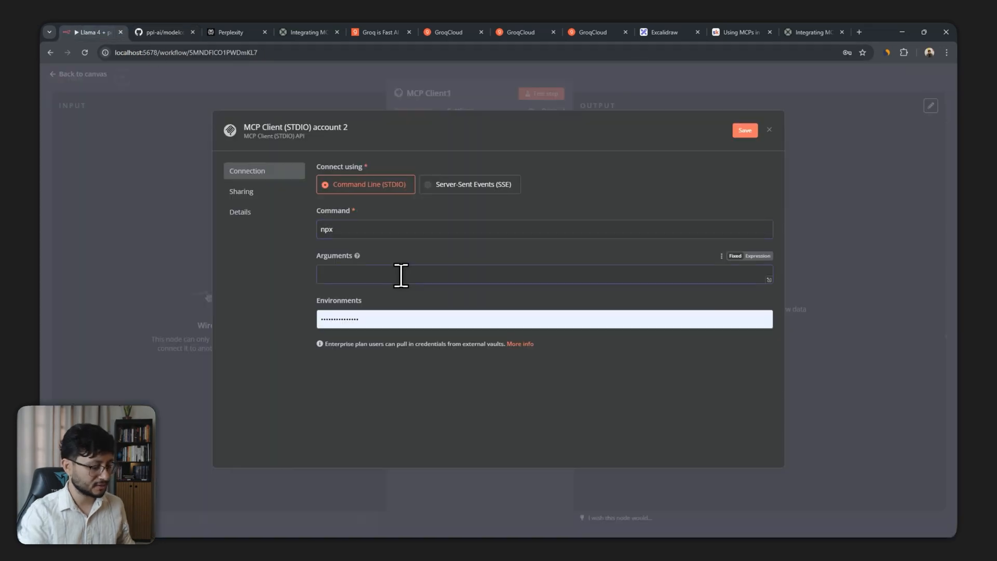
pyautogui.write('-y server-perplexity-ask')
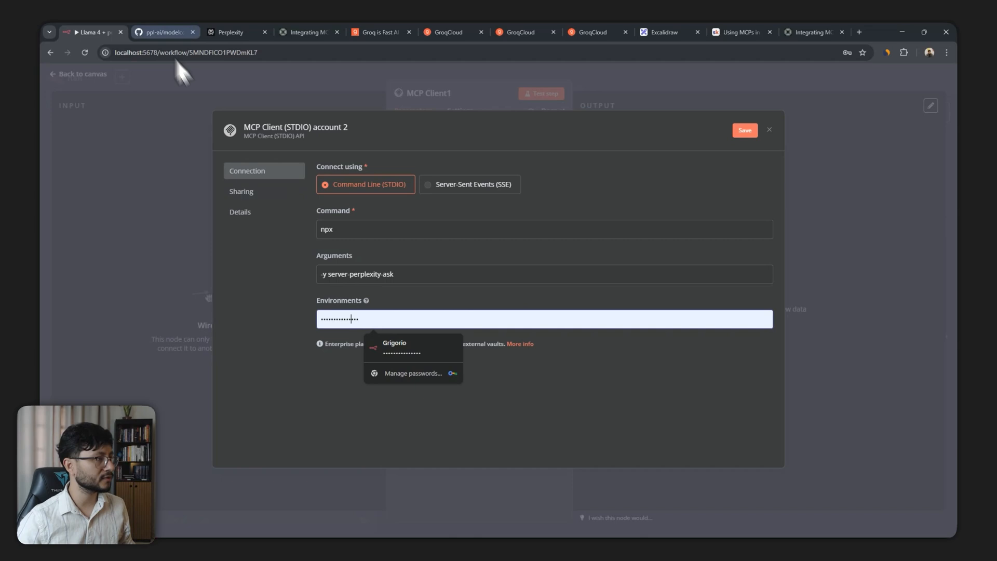
pyautogui.click(162, 32)
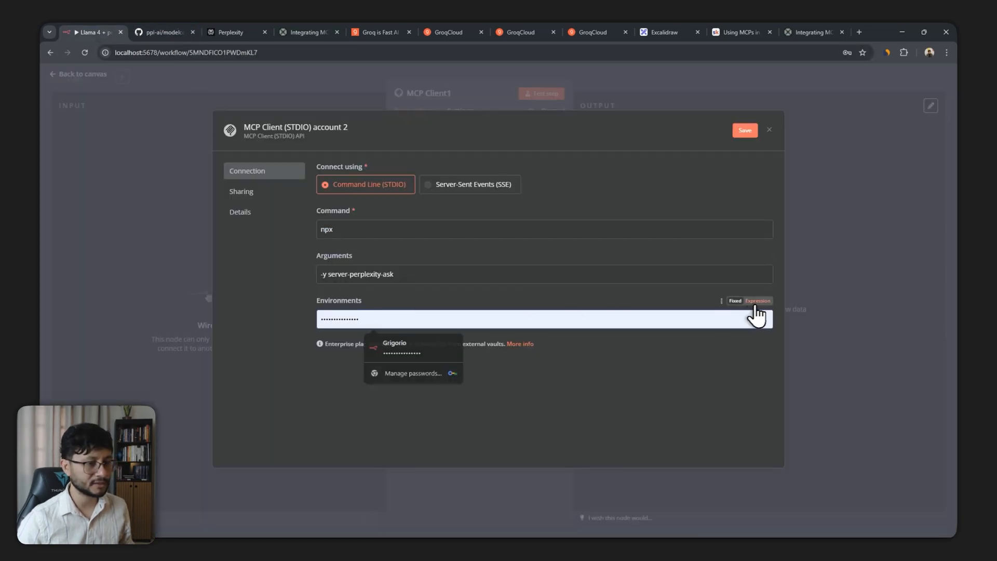
pyautogui.click(756, 300)
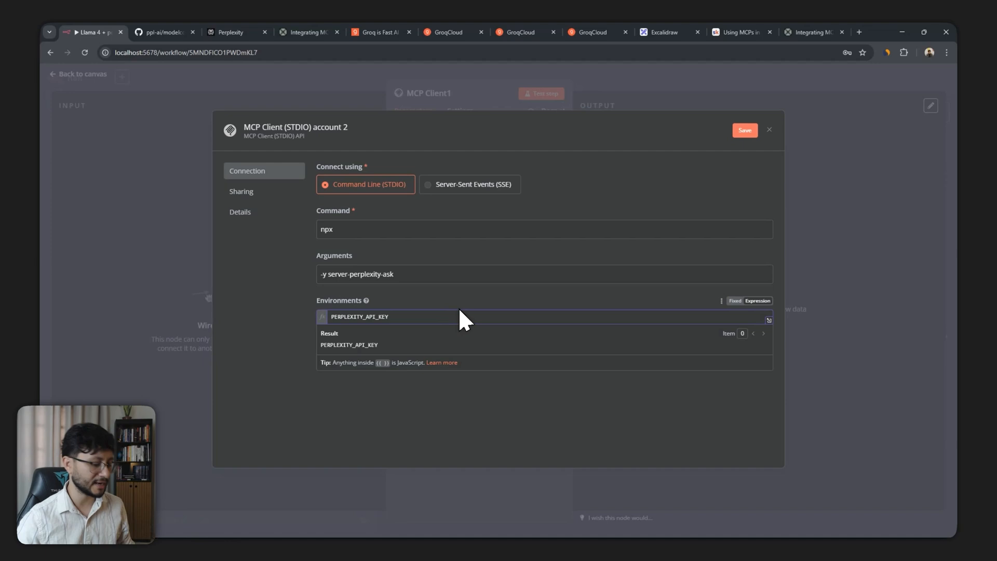
# Generate a new Perplexity API key, add it after PERPLEXITY_API_KEY=, and save the STDIO credential.
pyautogui.click(231, 32)
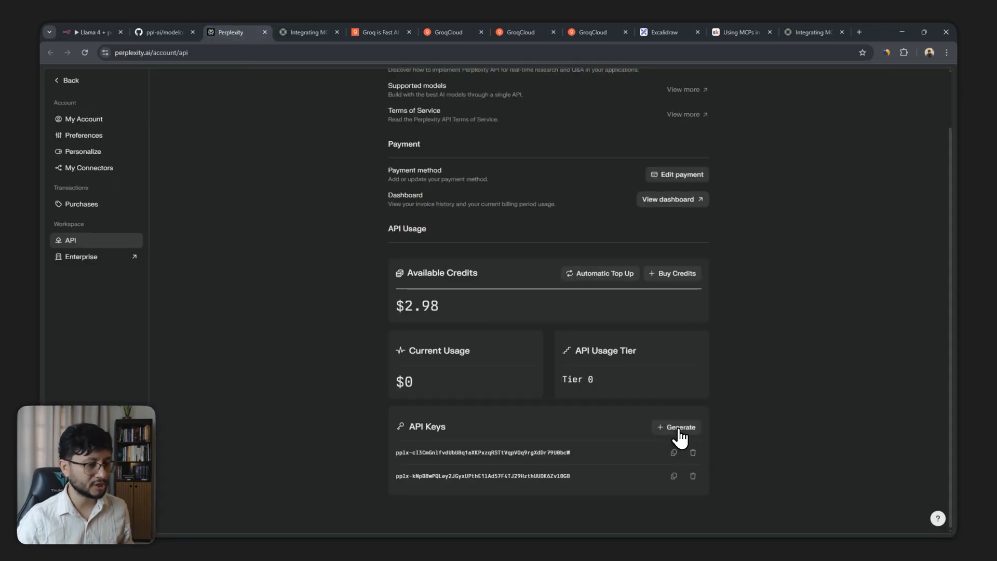
pyautogui.click(674, 427)
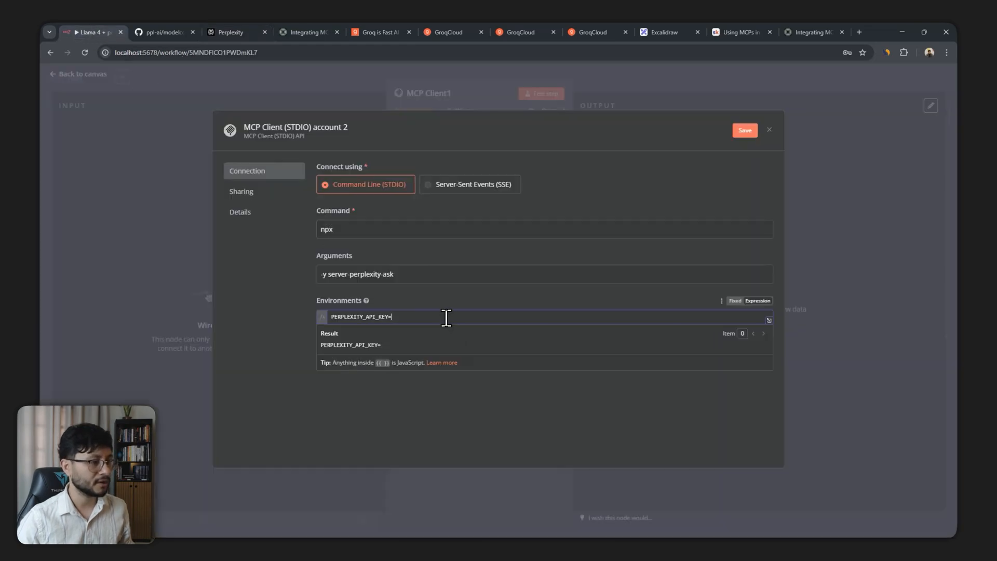
pyautogui.click(743, 130)
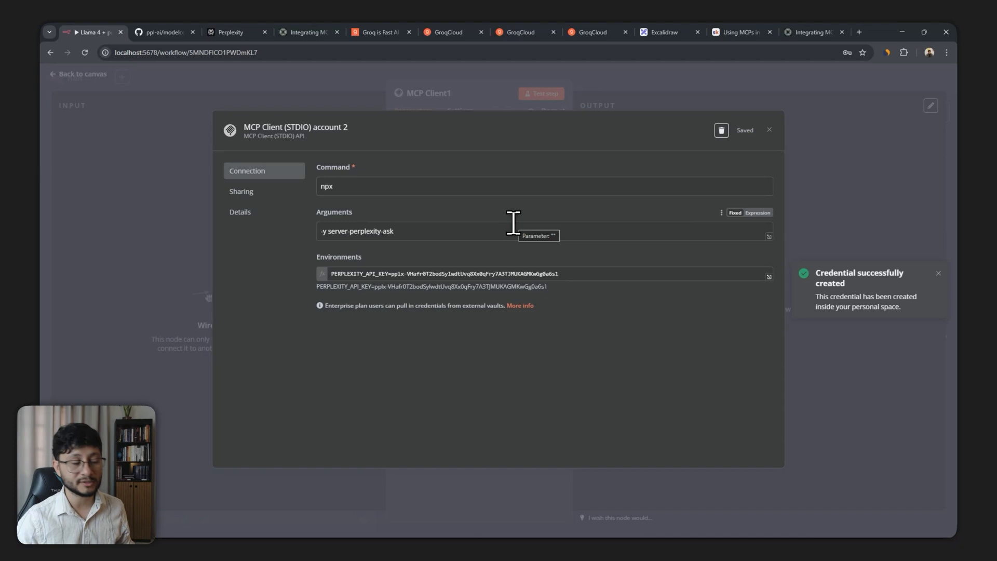
pyautogui.click(769, 130)
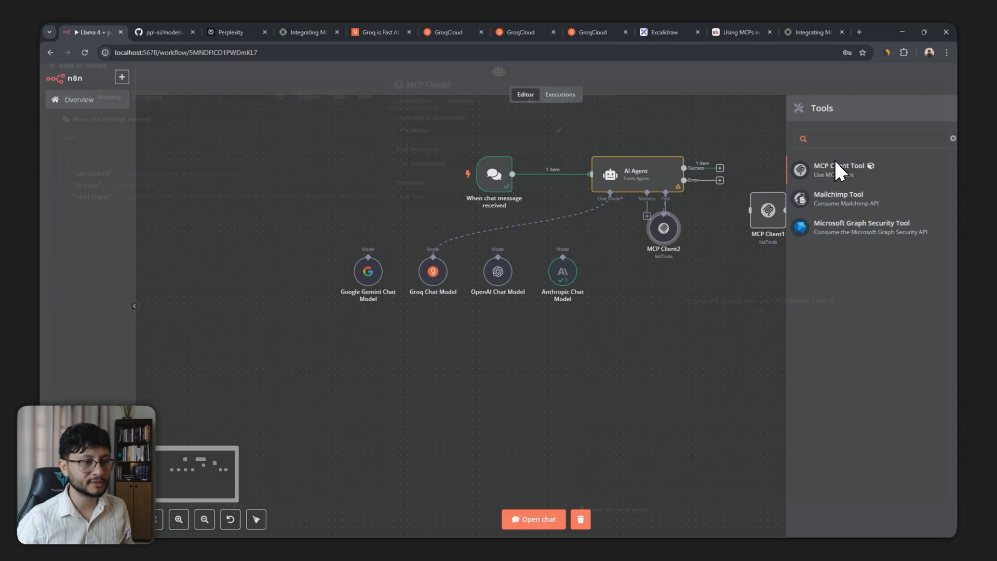
# Set MCP Client2's credential, attach MCP Client3 to the AI Agent's tools and view its settings.
pyautogui.doubleClick(661, 227)
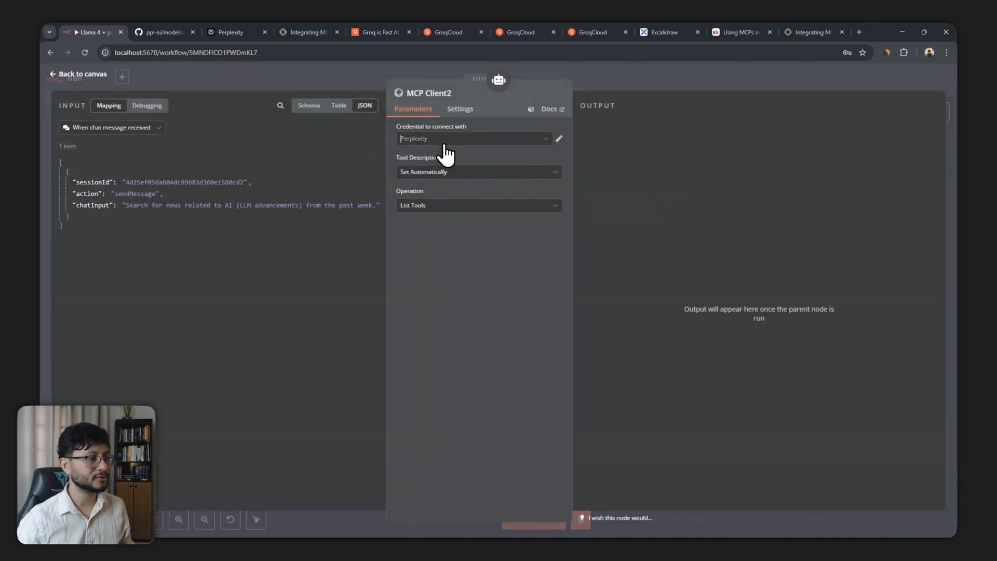
pyautogui.click(473, 138)
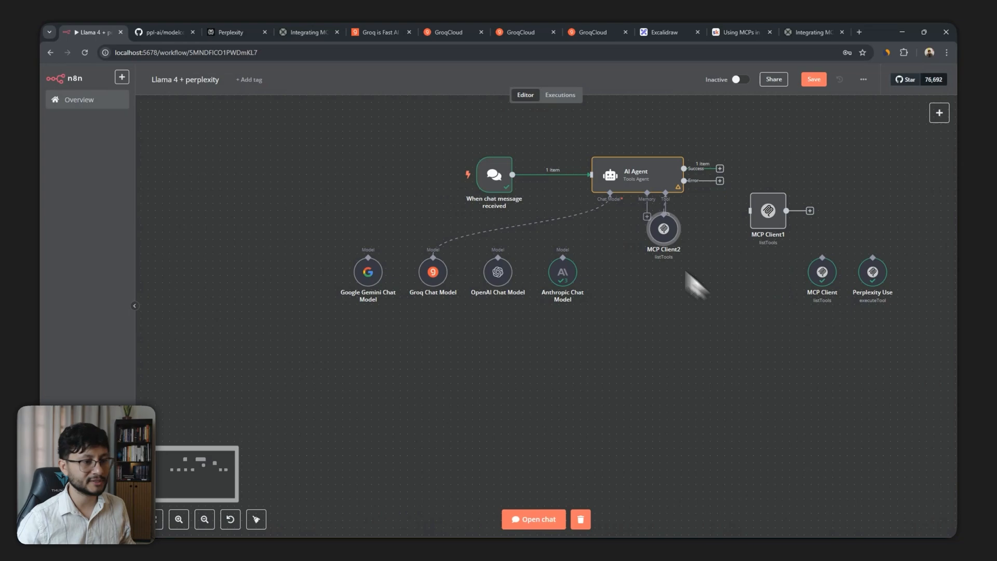
pyautogui.moveTo(663, 228); pyautogui.dragTo(656, 271)
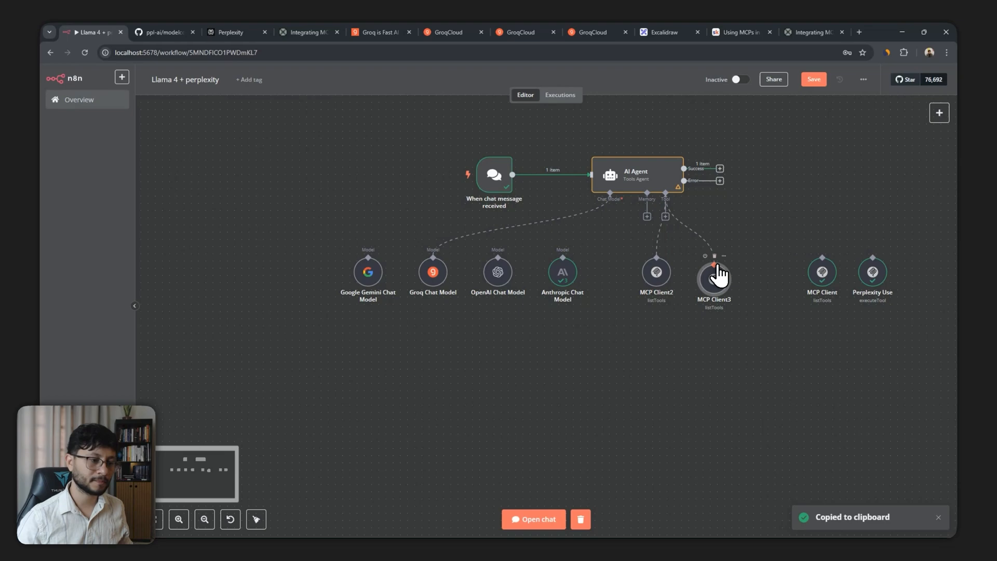
pyautogui.doubleClick(712, 278)
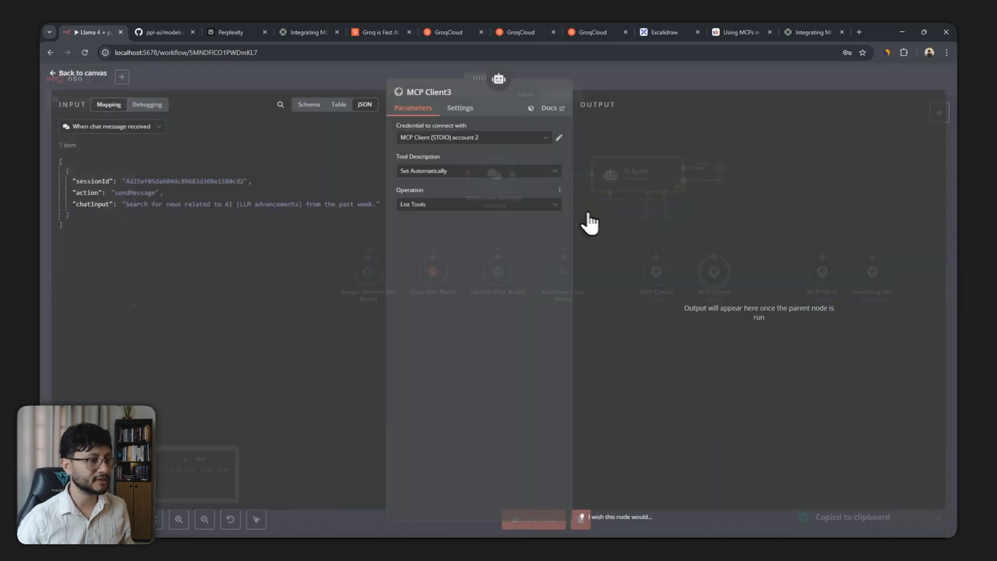
# Set MCP Client3 to Execute Tool with Tool Name {{ $fromAI("tool_name") }}.
pyautogui.click(477, 204)
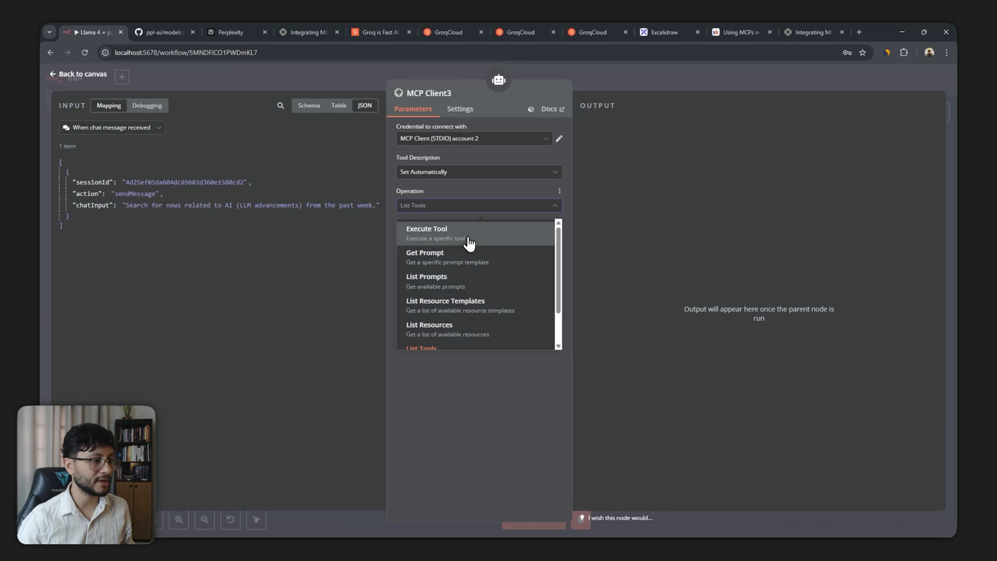
pyautogui.click(426, 229)
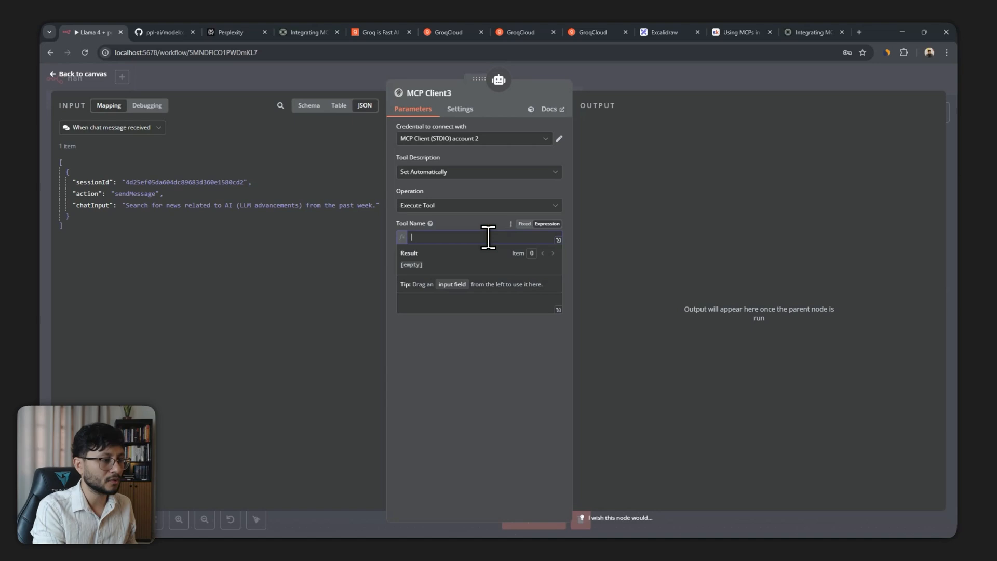
pyautogui.write('{{ }}')
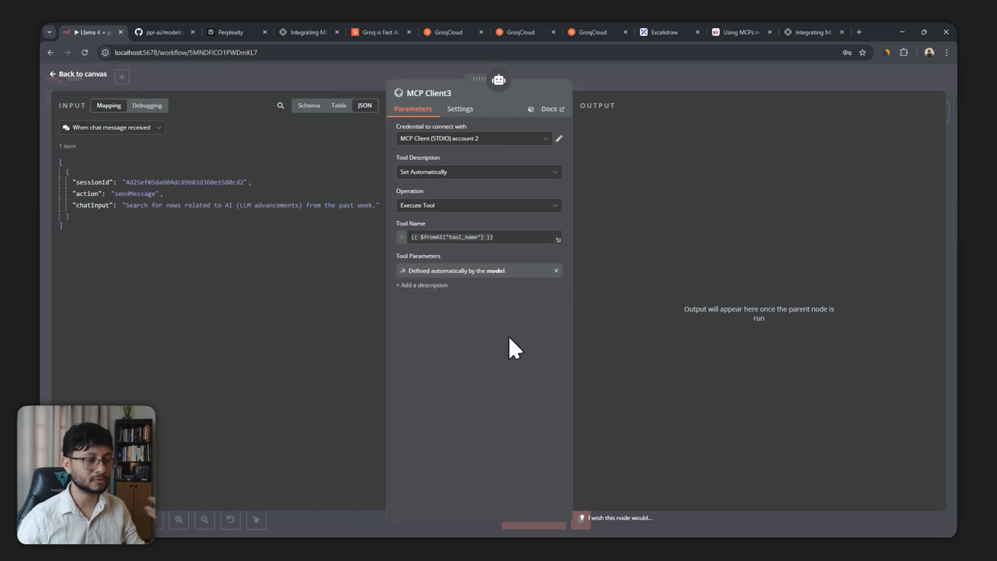
pyautogui.moveTo(512, 267)
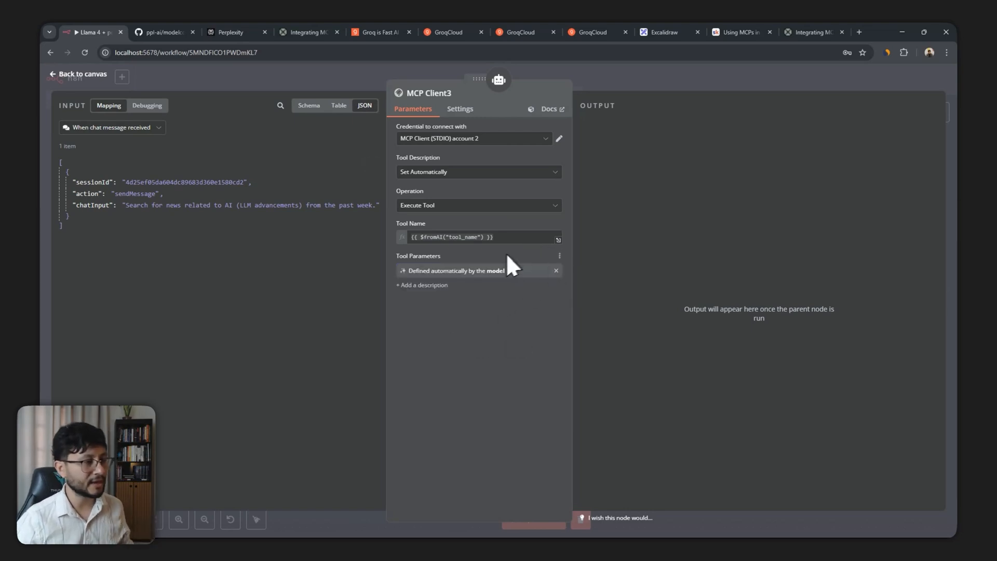
# Give MCP Client3 a manual description pointing to the list-tools tool for Perplexity.
pyautogui.click(477, 171)
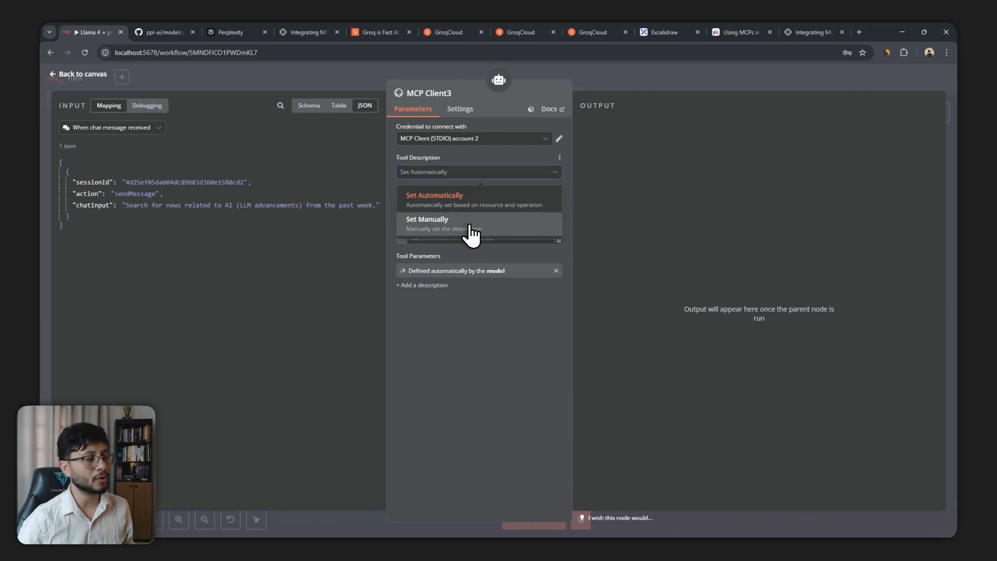
pyautogui.click(427, 219)
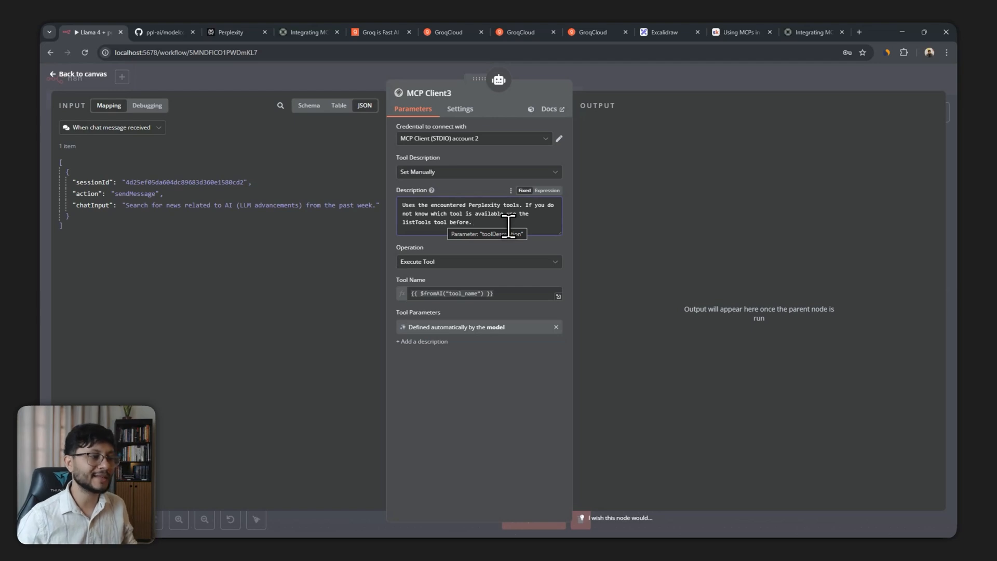
pyautogui.click(78, 73)
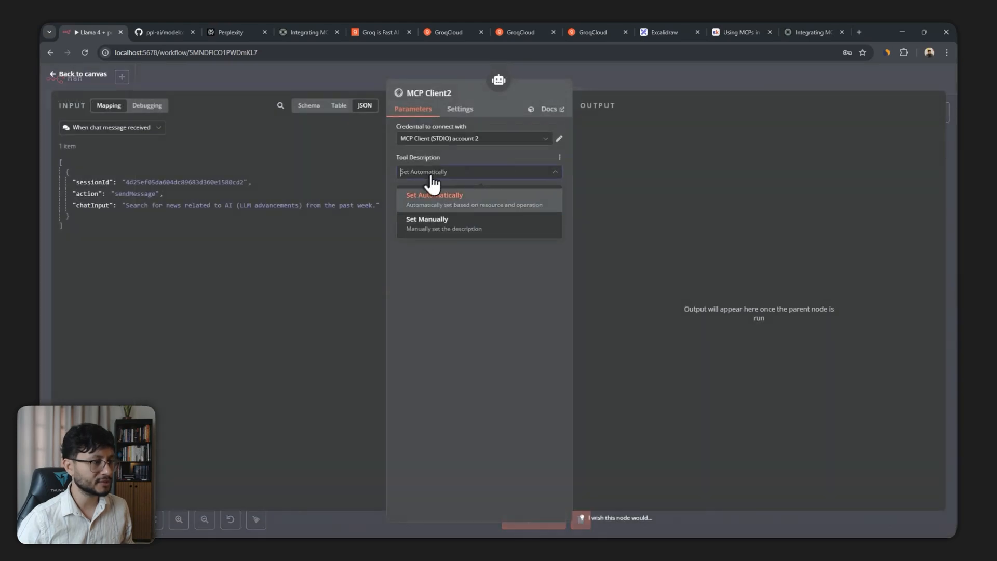
# Give MCP Client2 a manual description saying it lists available tools, then return to canvas.
pyautogui.click(426, 224)
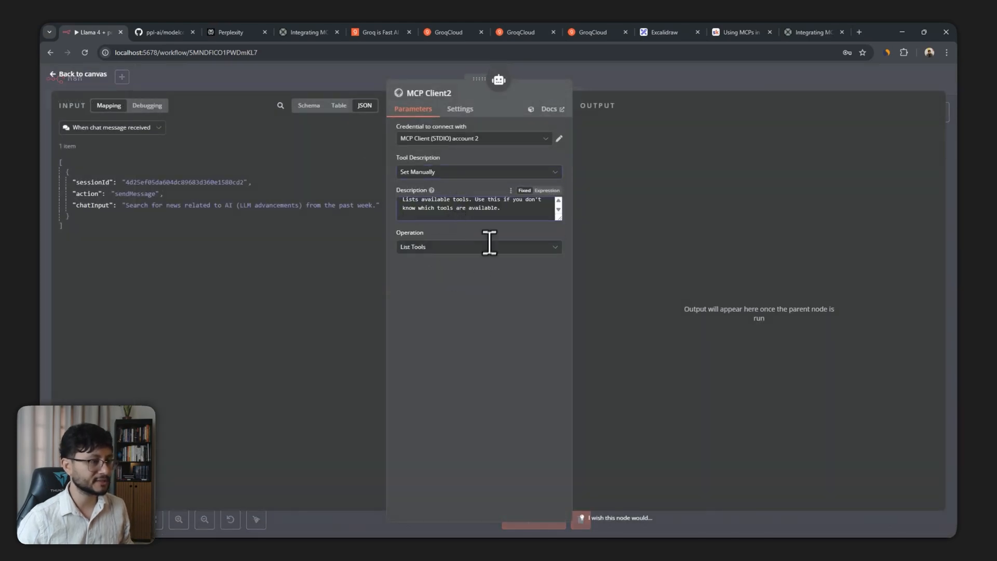
pyautogui.click(476, 209)
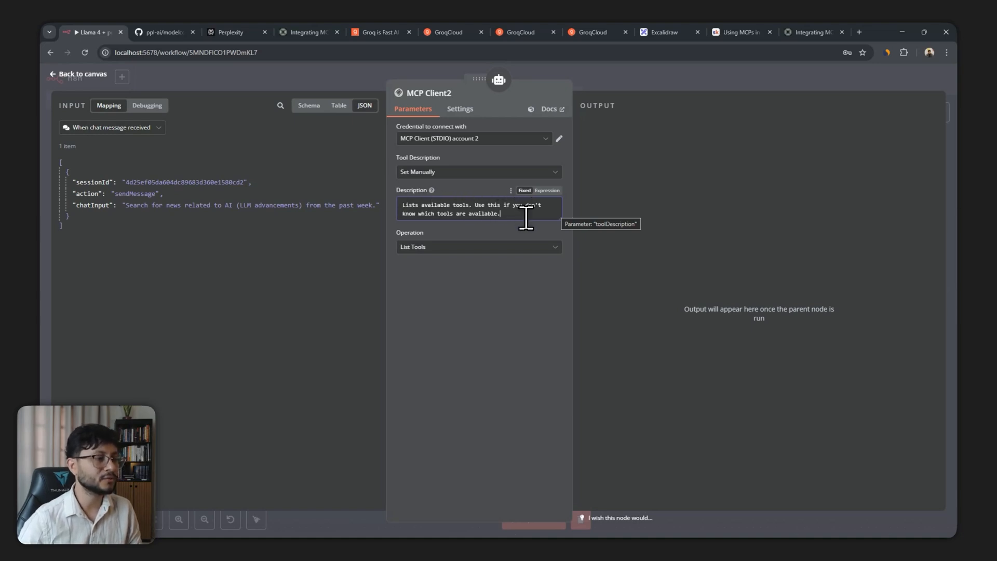
pyautogui.moveTo(80, 76)
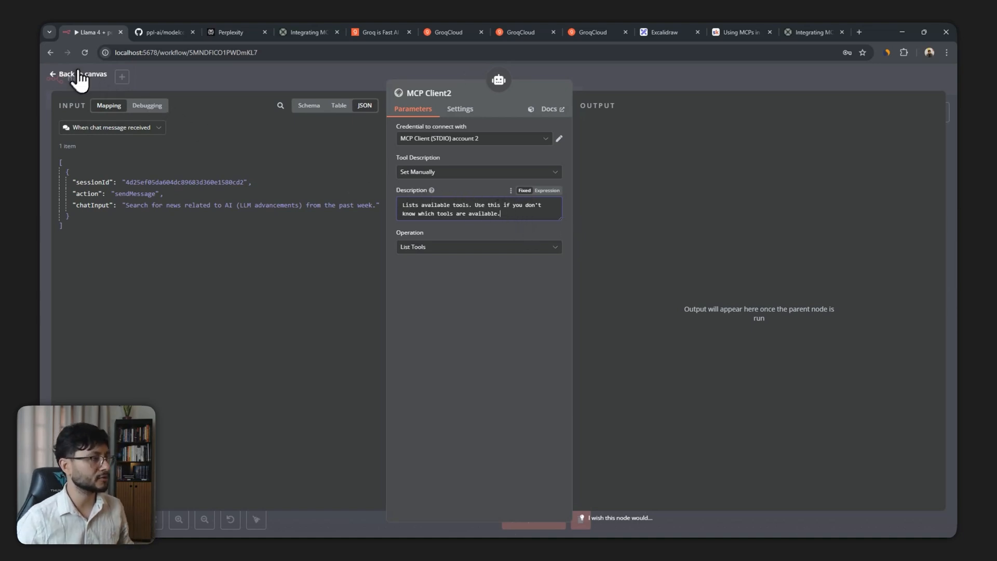
pyautogui.click(67, 74)
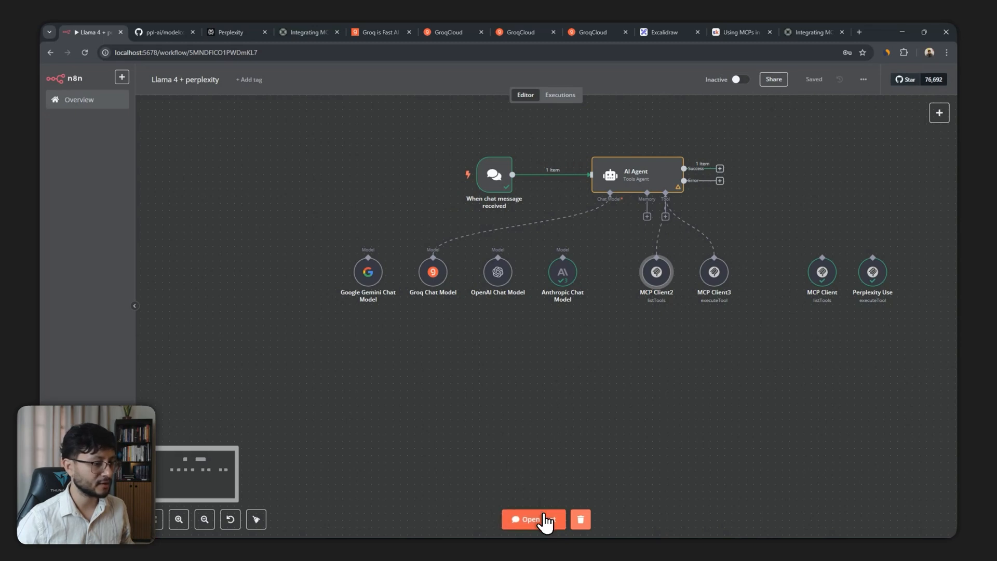
# Ask the agent "get me recent AI news" in chat and review the sectioned summary.
pyautogui.click(527, 519)
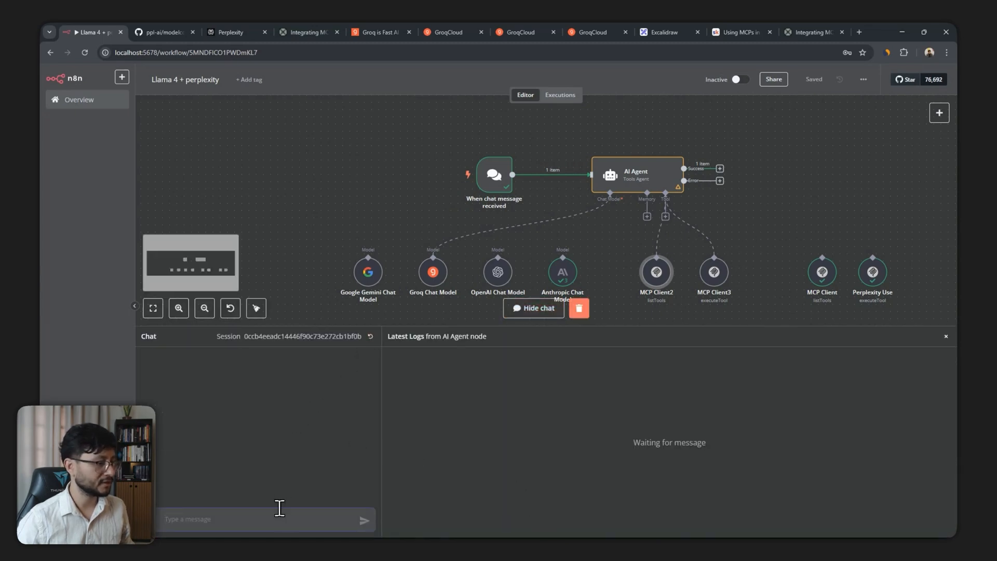
pyautogui.moveTo(461, 495)
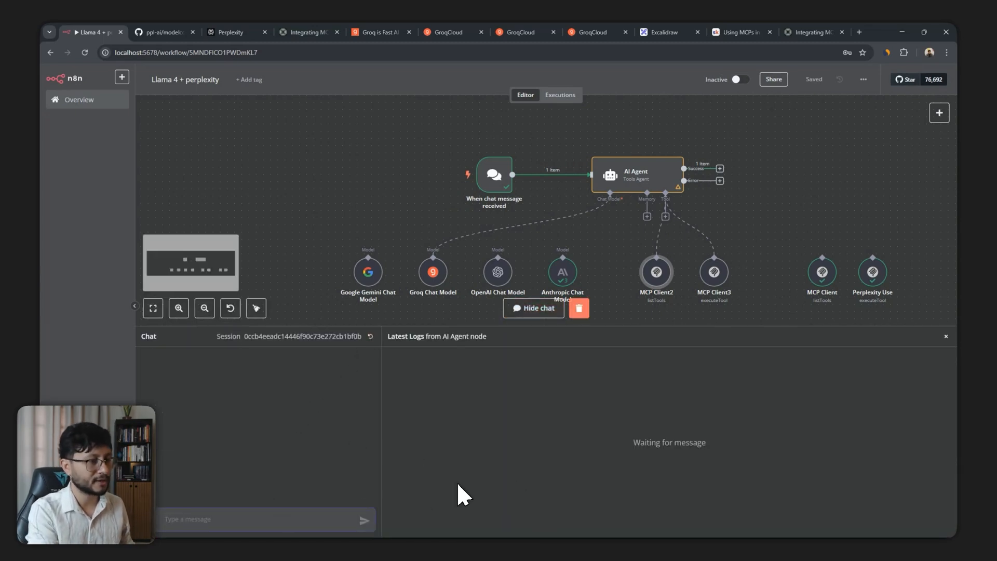
pyautogui.write('get me recent A')
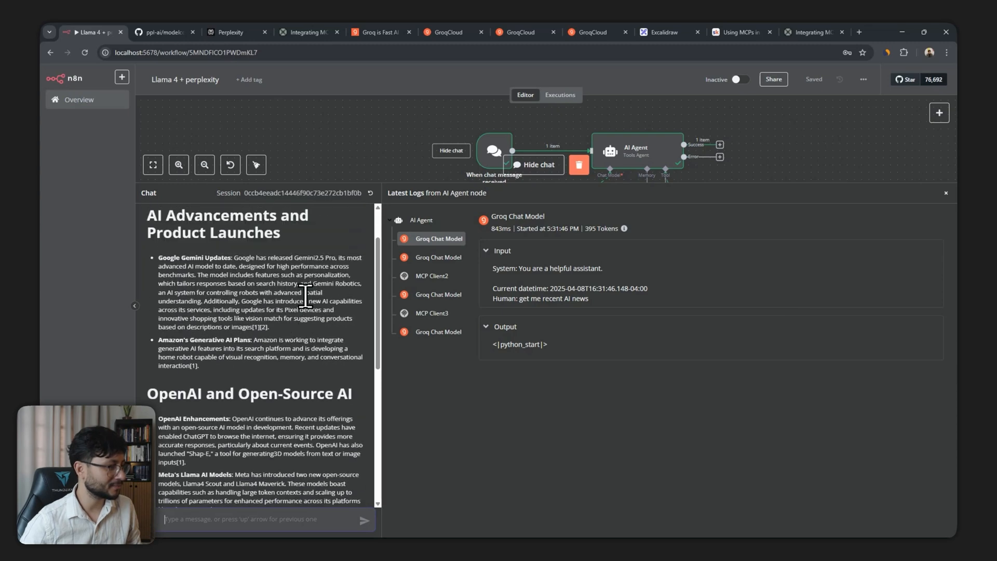
pyautogui.scroll(-3)
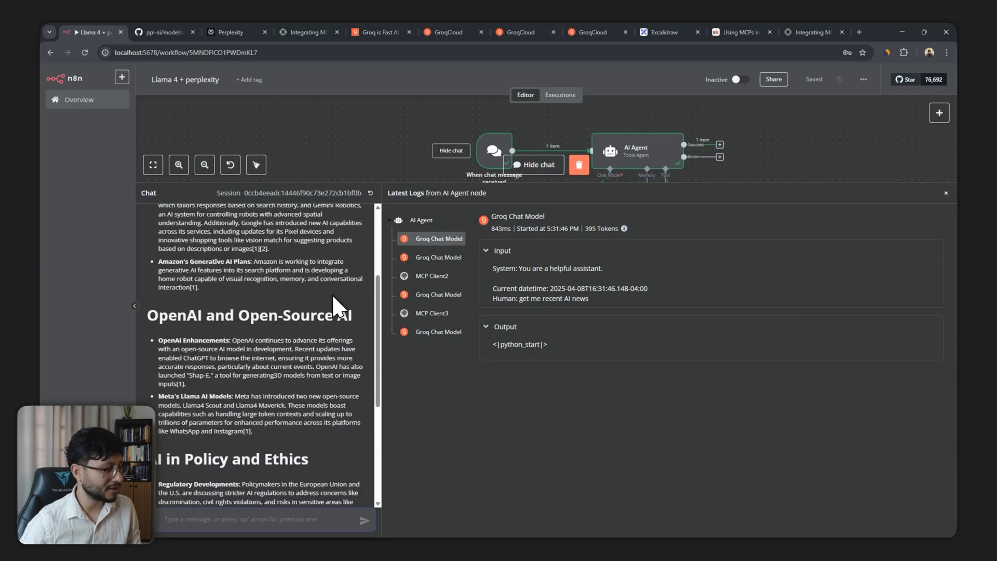
pyautogui.scroll(-3)
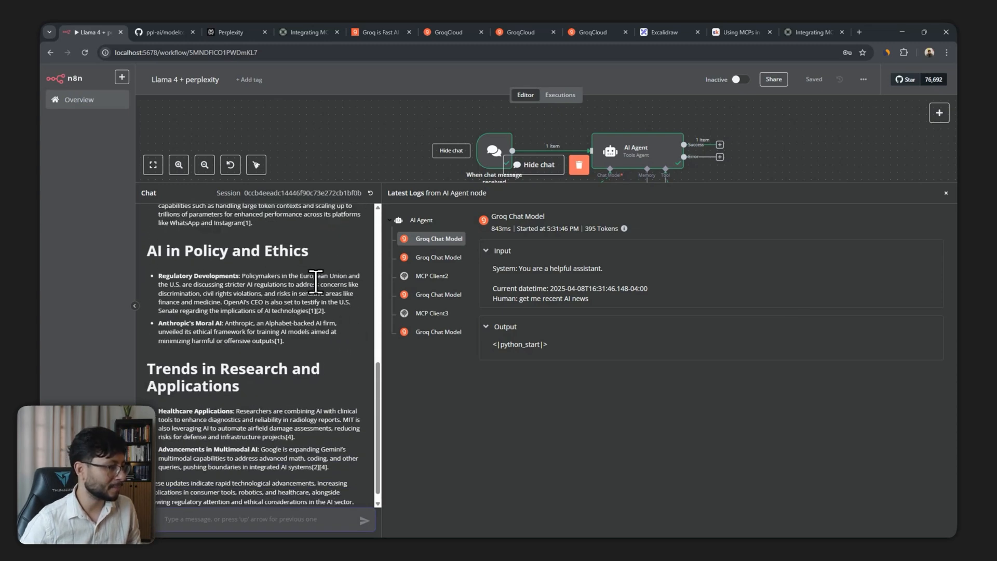